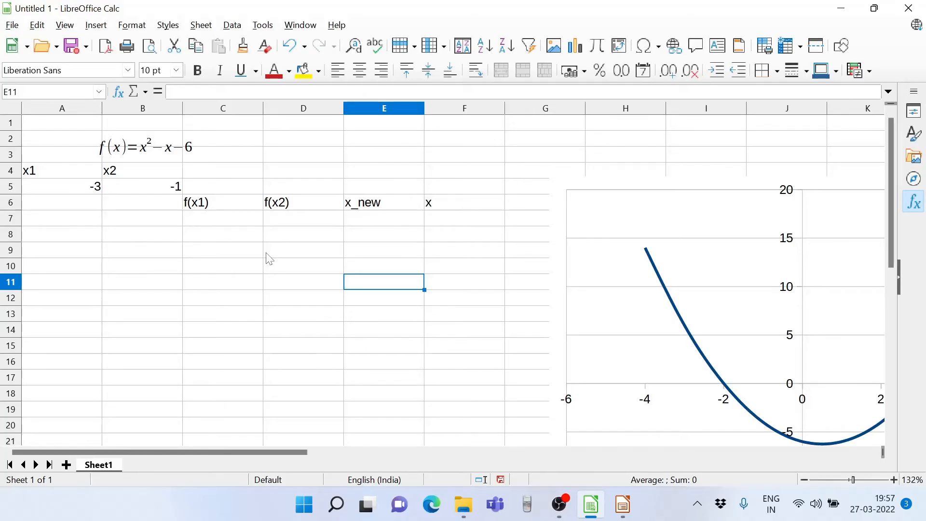
mouse_move(149, 163)
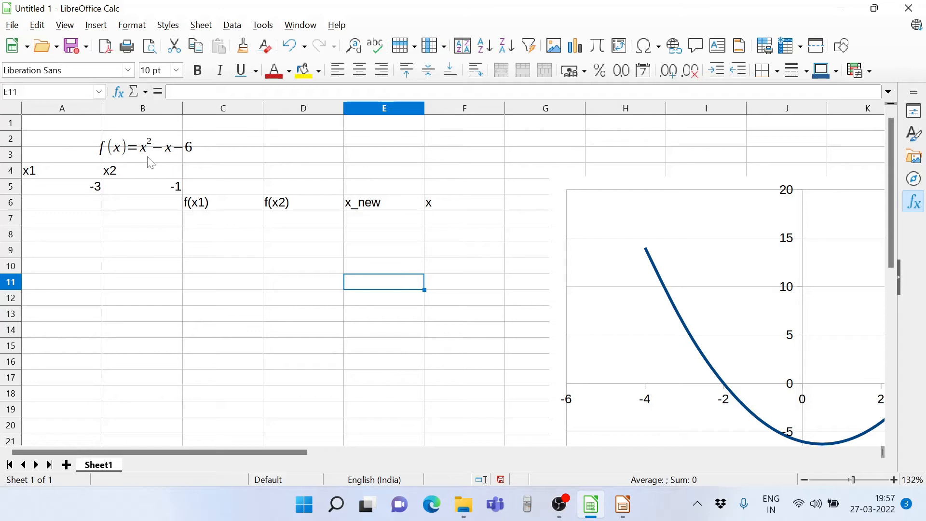
mouse_move(247, 387)
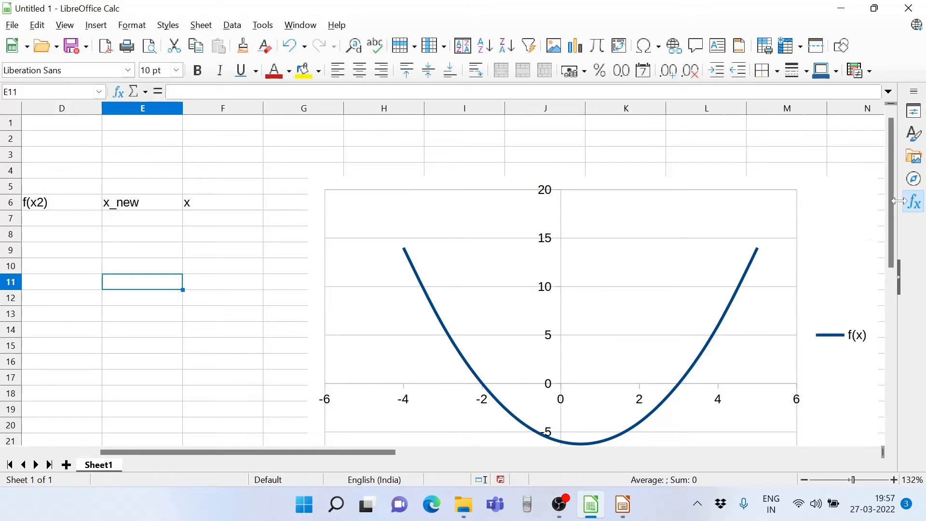
Enter the f(x1) formula =($A$5^2-A5-6) in C7, giving 6.
scroll("down", 3)
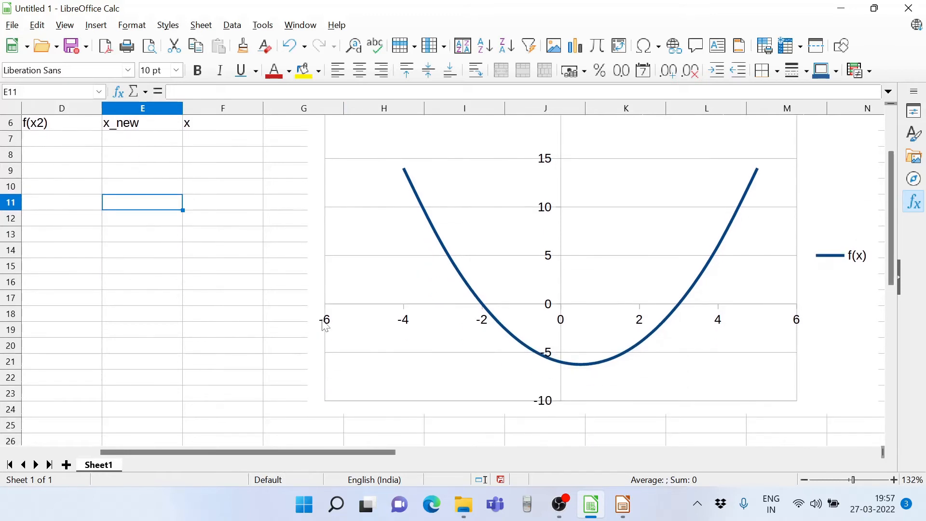
mouse_move(406, 177)
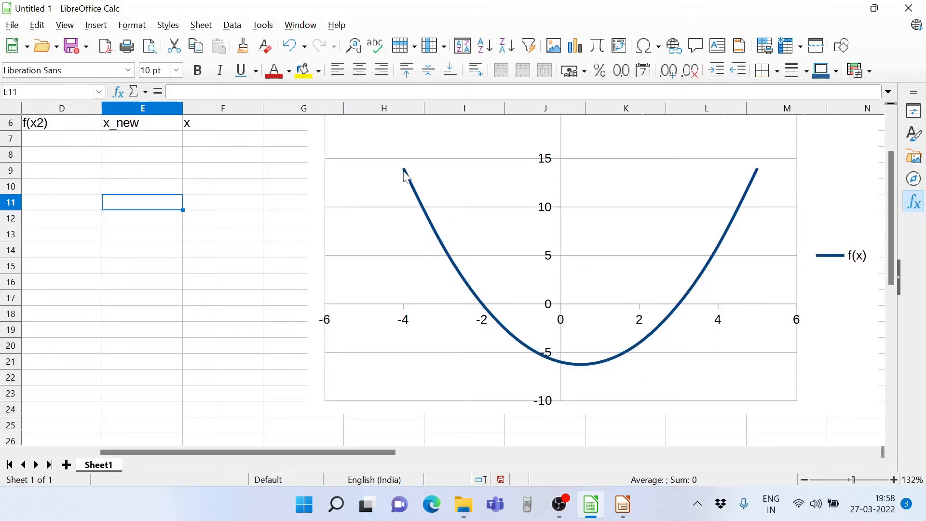
mouse_move(776, 178)
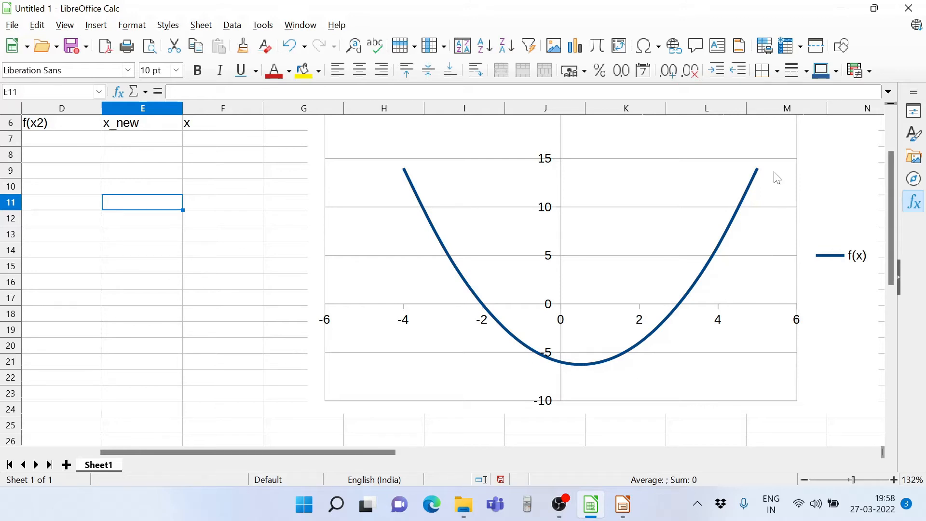
mouse_move(484, 298)
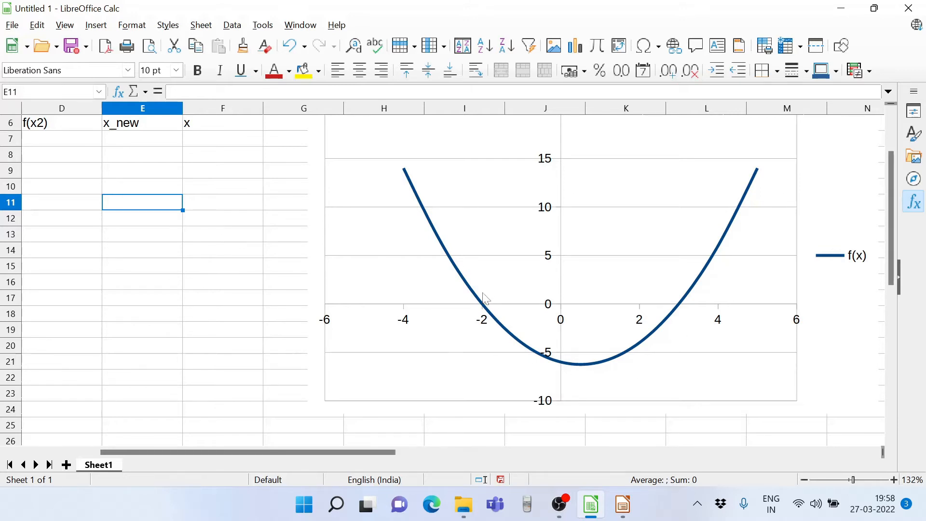
mouse_move(697, 296)
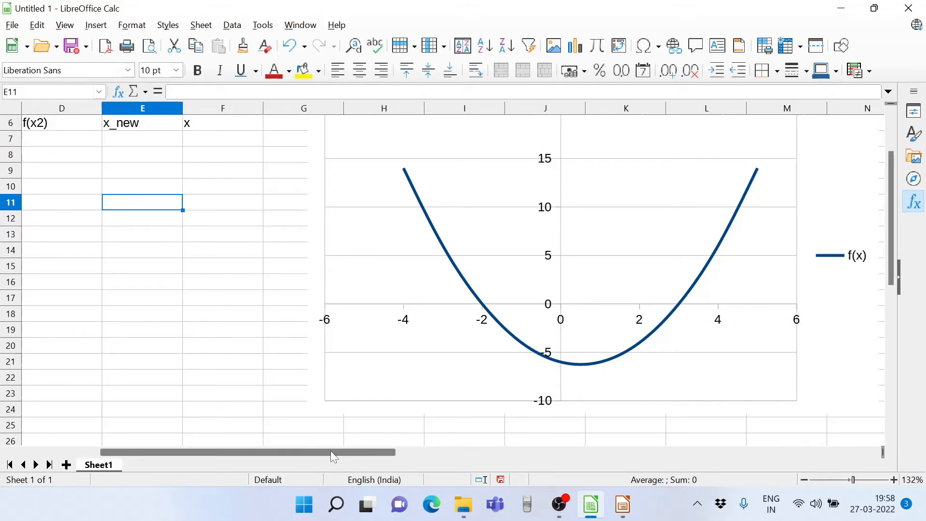
scroll("left", 3)
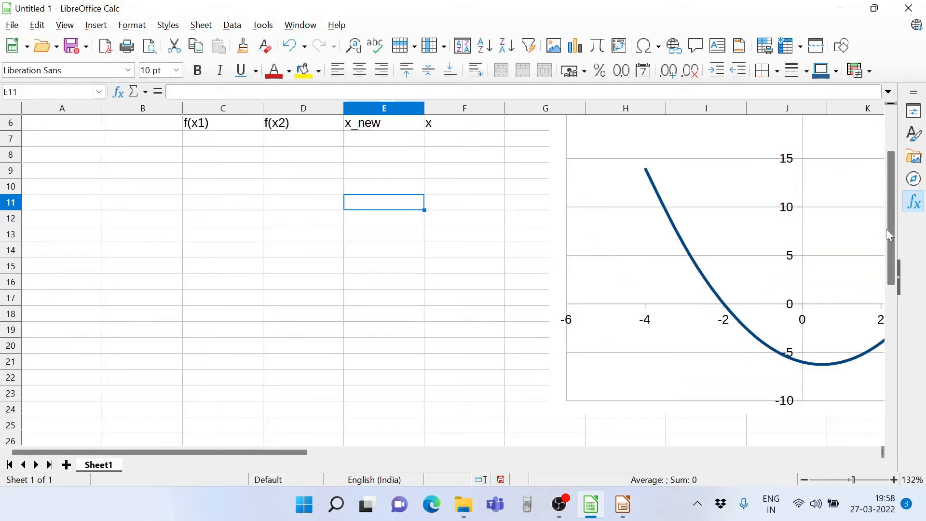
scroll("up", 3)
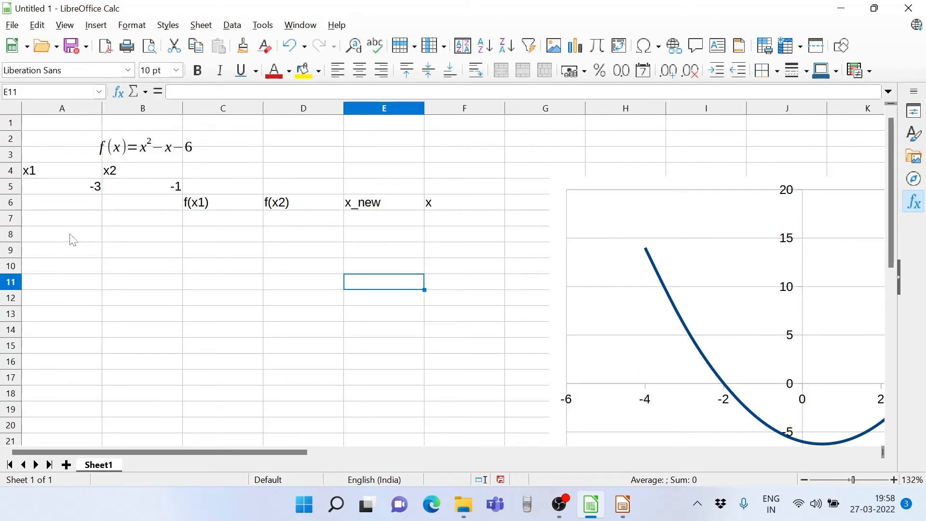
mouse_move(129, 213)
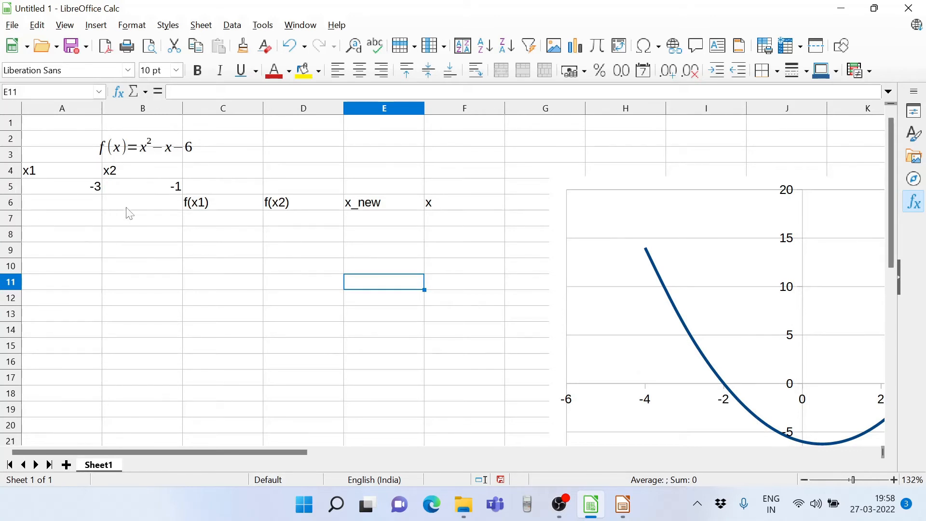
mouse_move(69, 197)
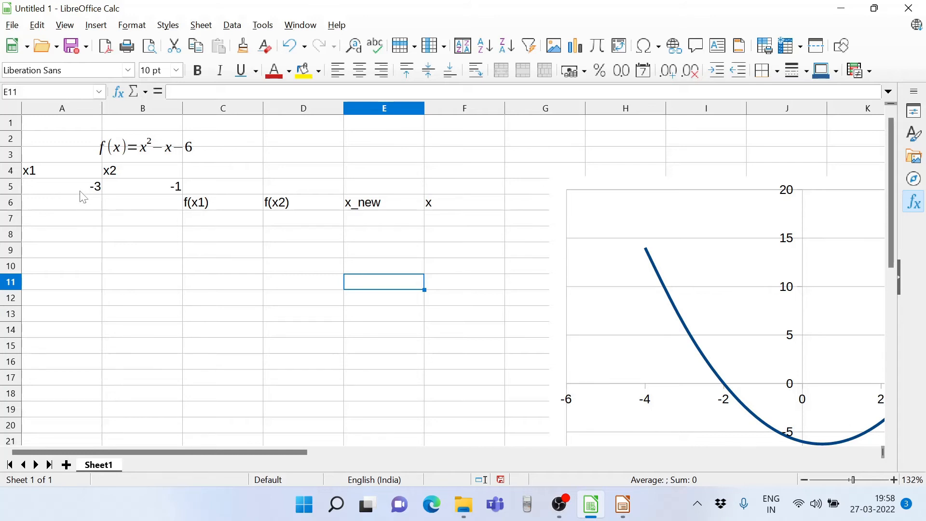
mouse_move(134, 204)
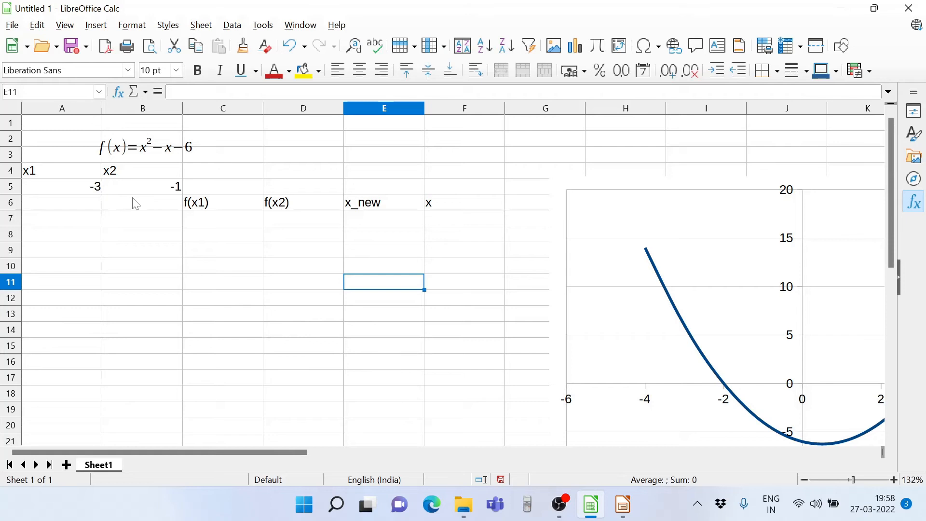
mouse_move(625, 227)
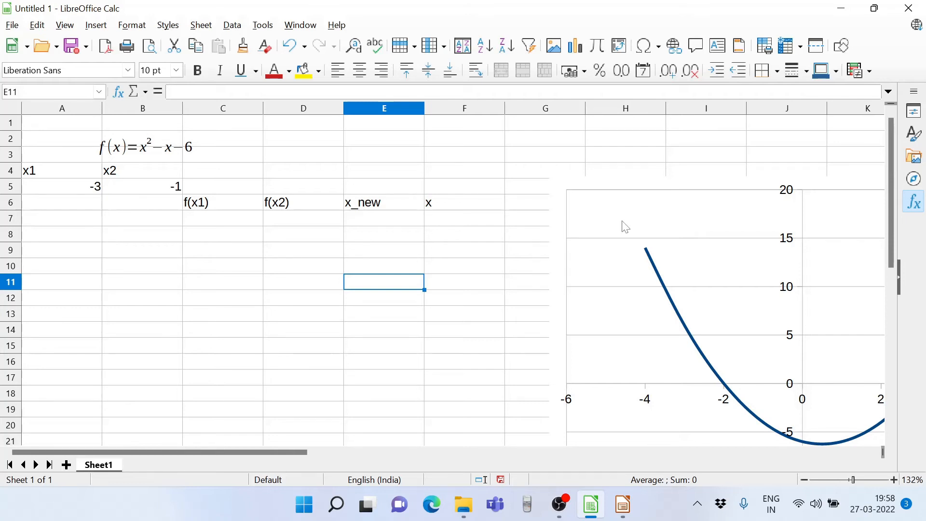
left_click(223, 218)
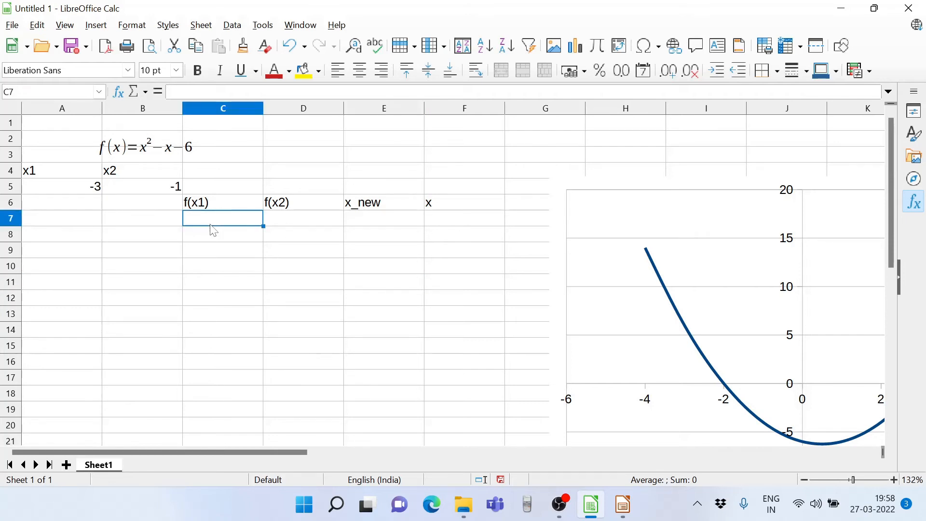
type("=")
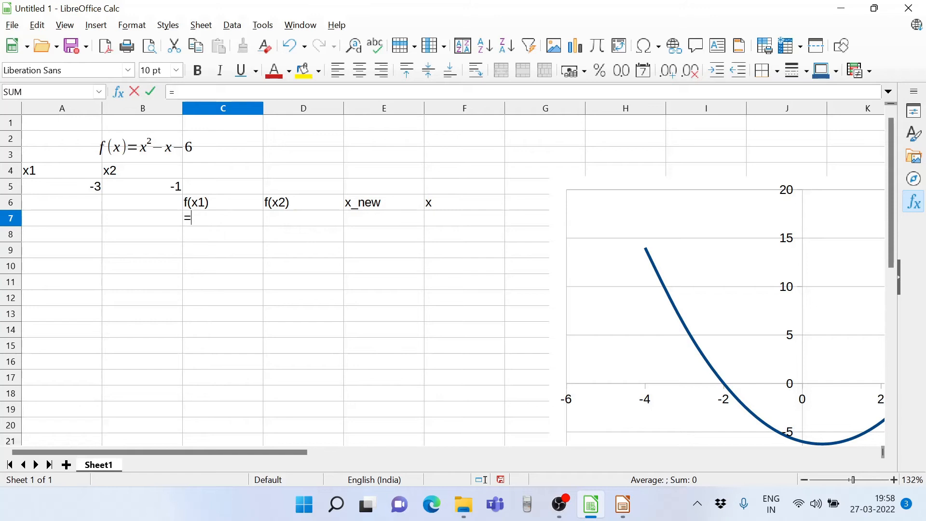
left_click(62, 187)
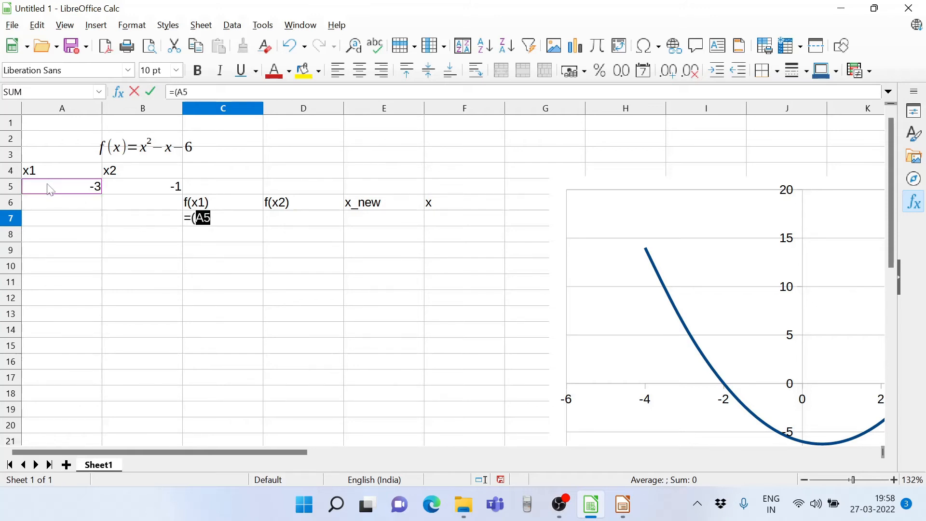
key("F4")
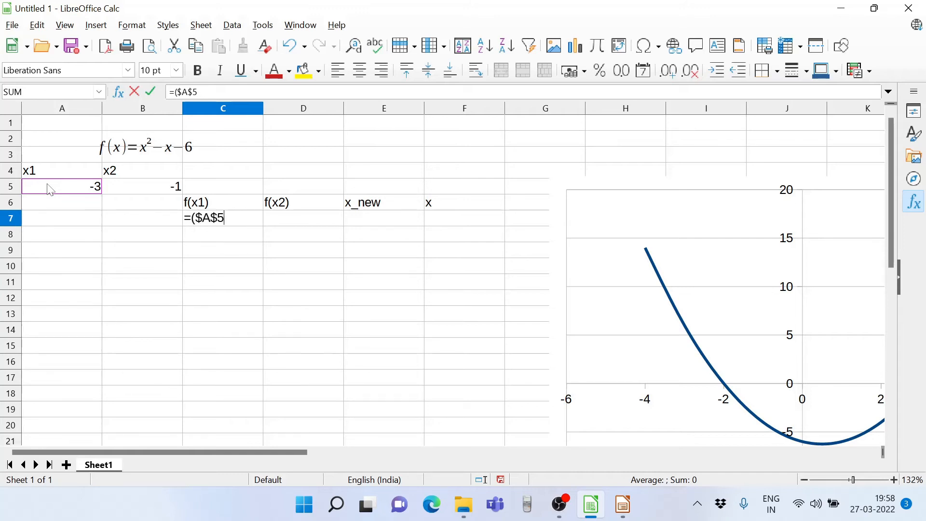
type("^2-")
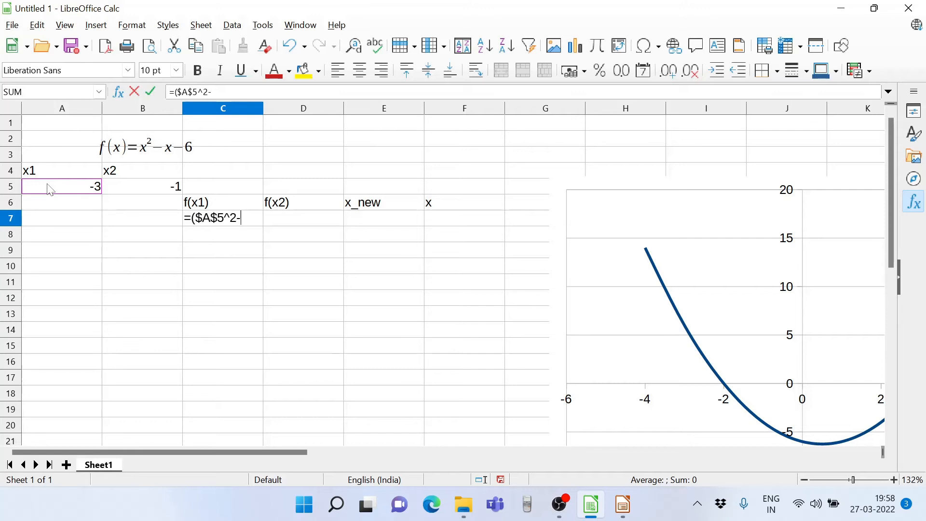
type("A5-")
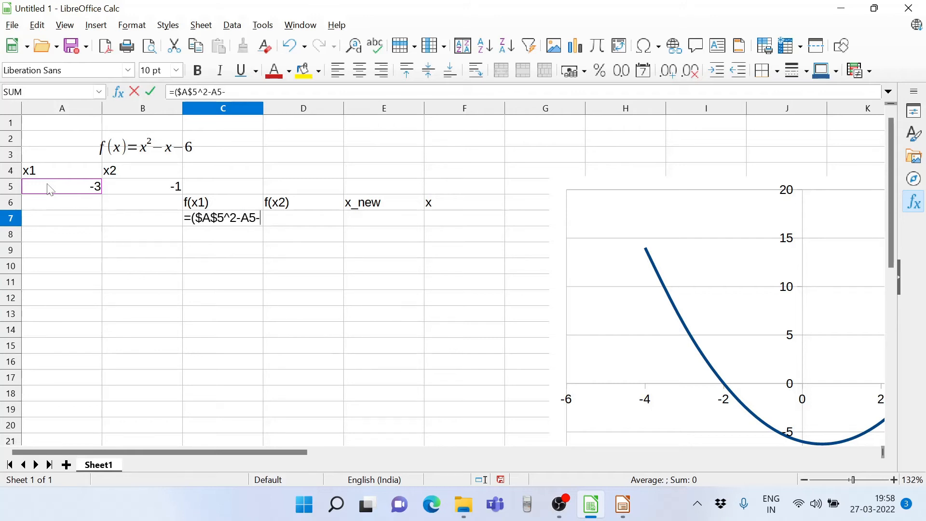
type("6")
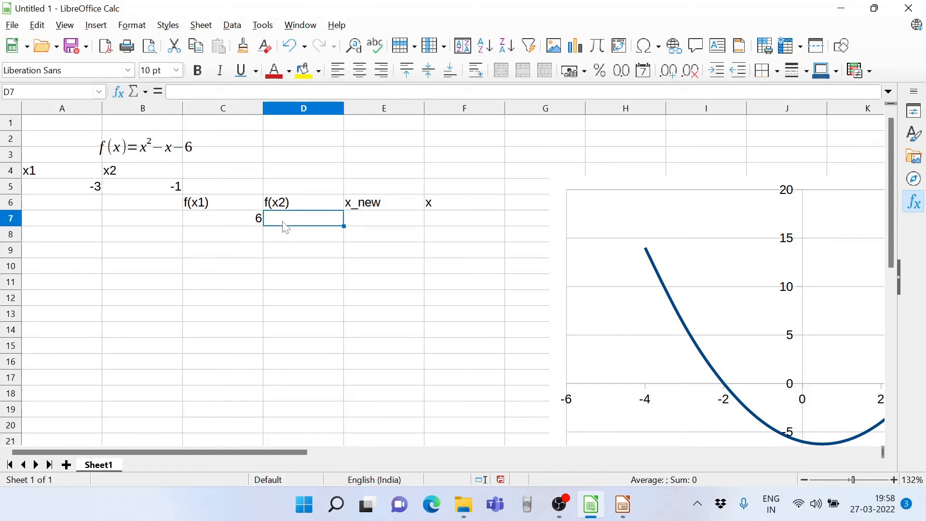
Set x in F7 to x2 (-1) and enter f(x2)=(F7^2-F7-6), giving -4.
type("=")
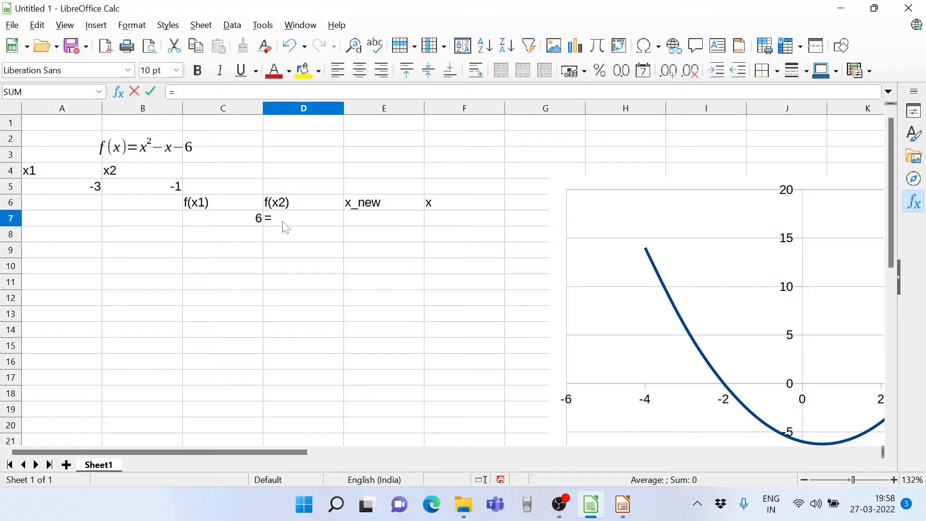
key("Escape")
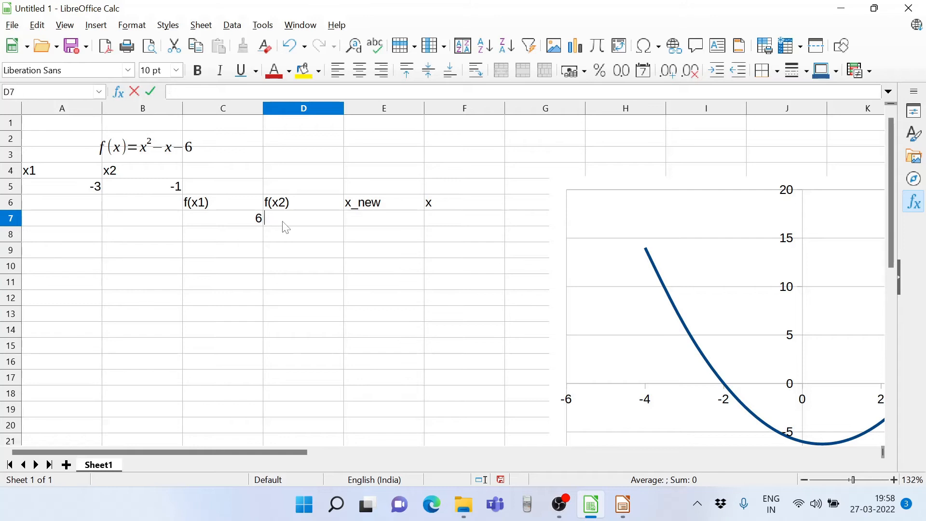
left_click(463, 218)
type("=B5")
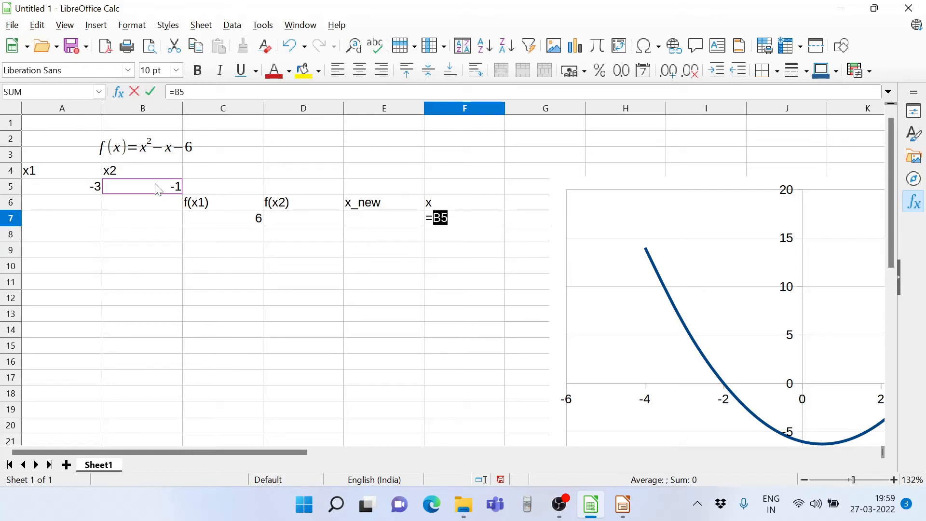
key("Return")
type("=(")
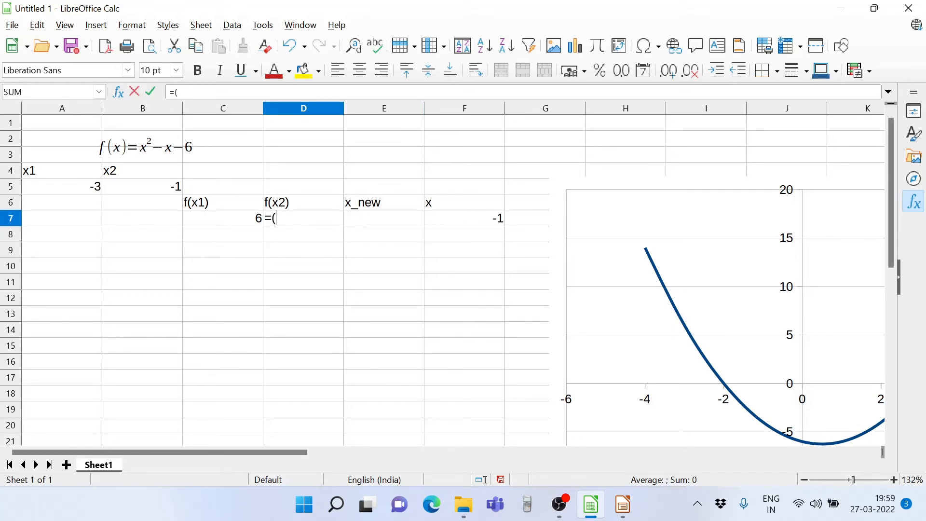
mouse_move(518, 234)
type("F7^")
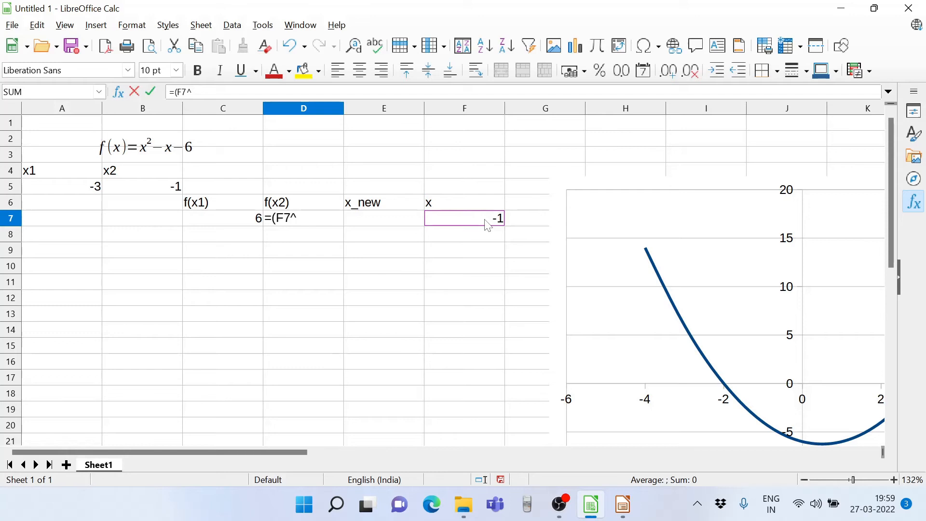
type("2-")
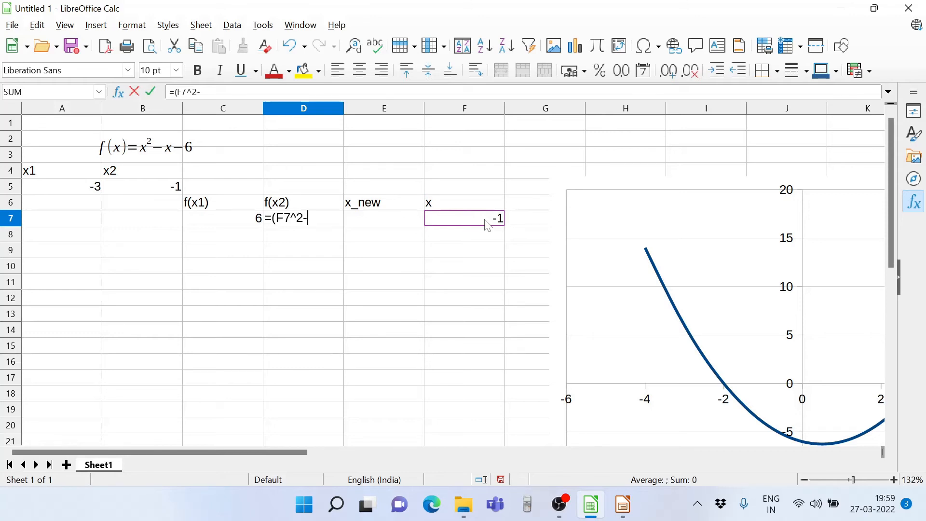
type("F7")
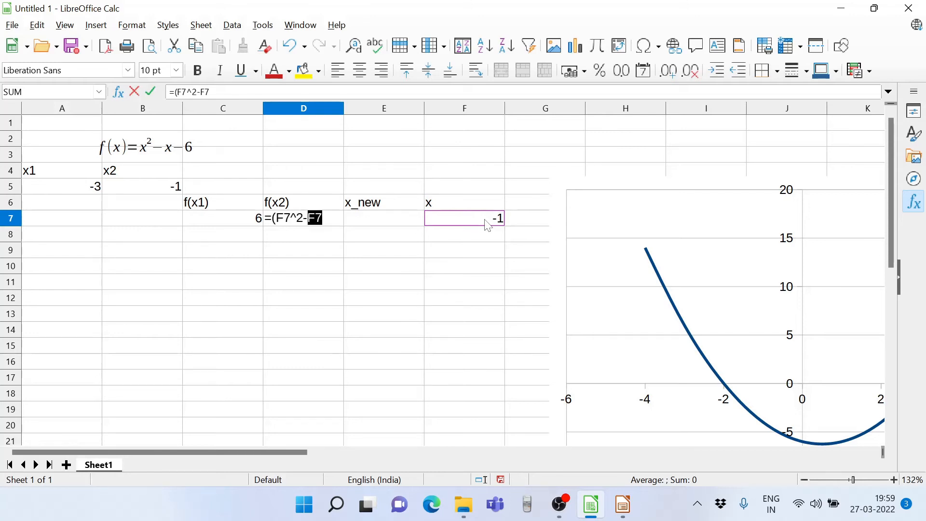
type("-6)")
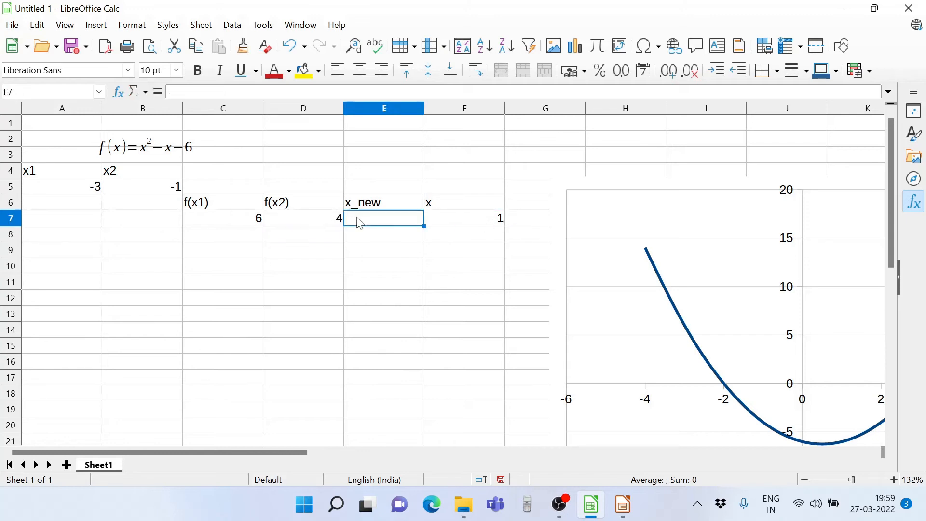
Enter =($A$5*D7-F7*C7)/(D7-C7) in E7, giving x_new = -1.8.
type("=")
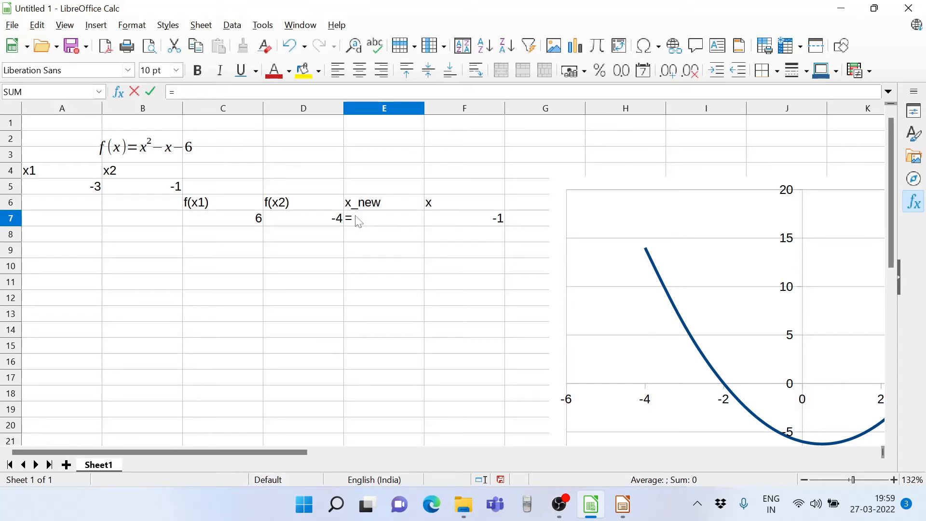
type("(")
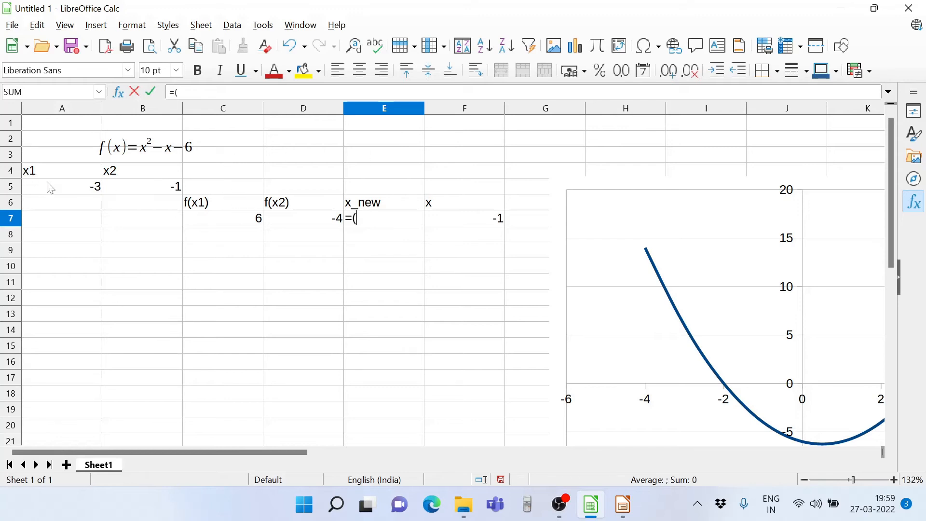
left_click(61, 186)
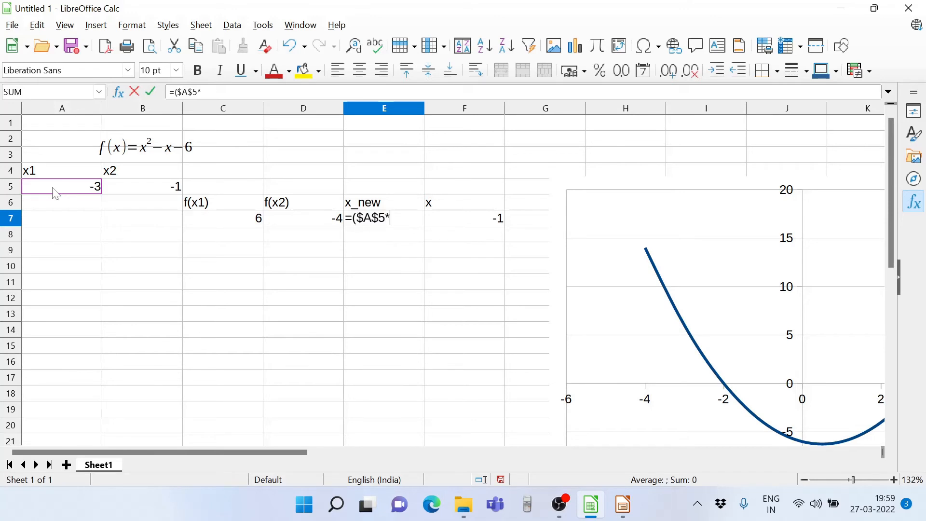
mouse_move(313, 224)
type("D7-F7")
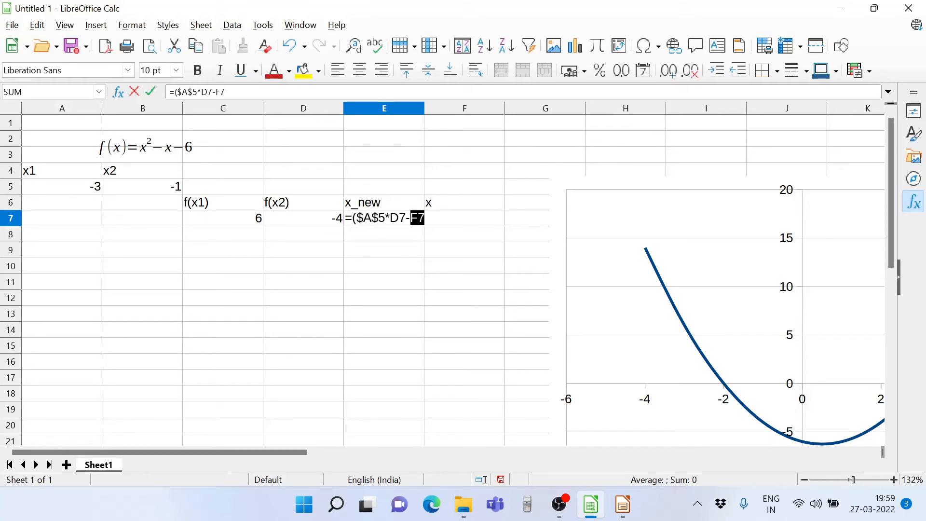
type("*")
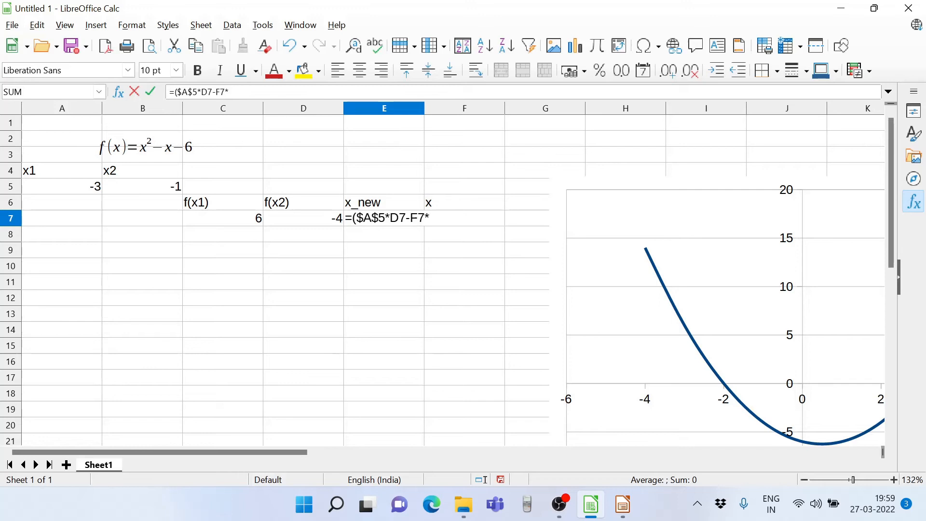
left_click(223, 218)
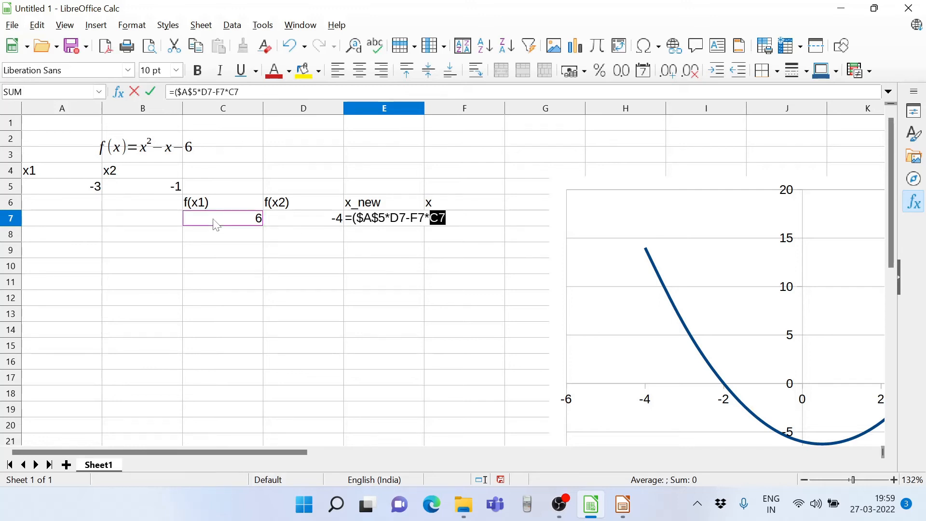
type(")/")
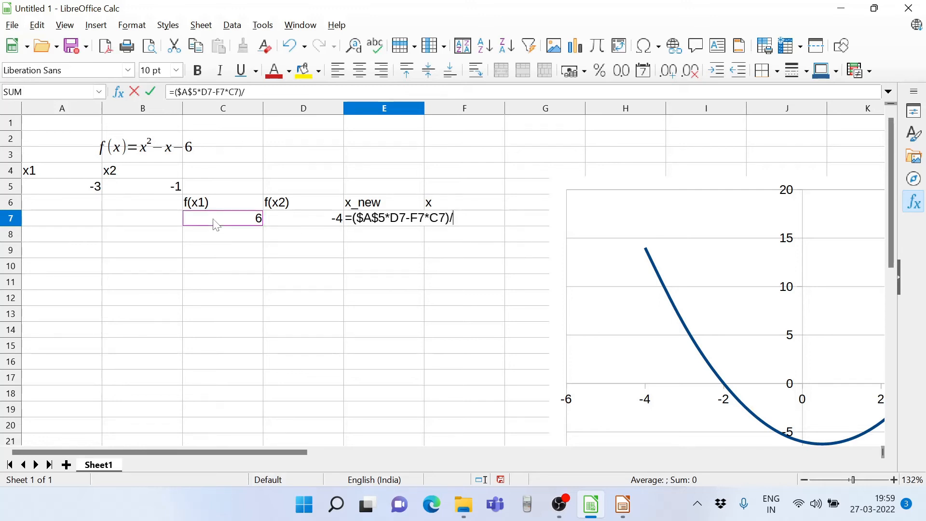
type("(D7-")
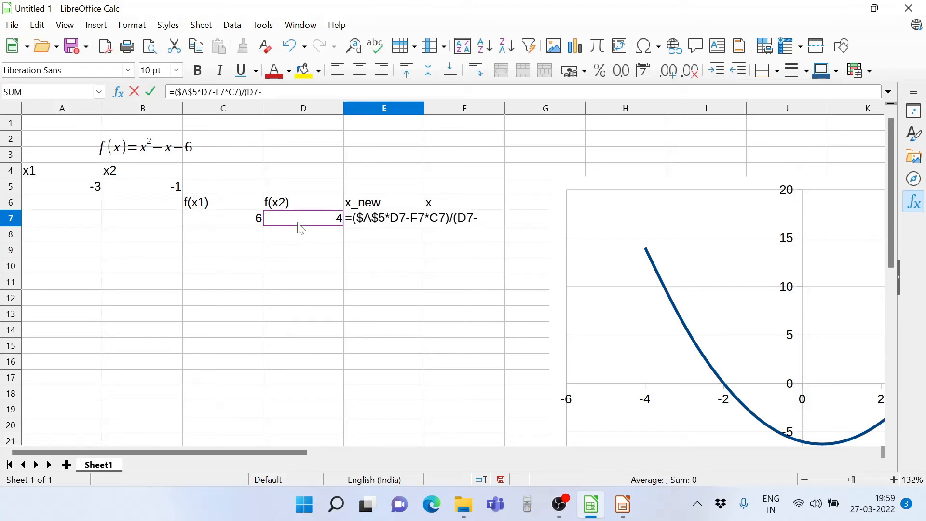
type("C7)")
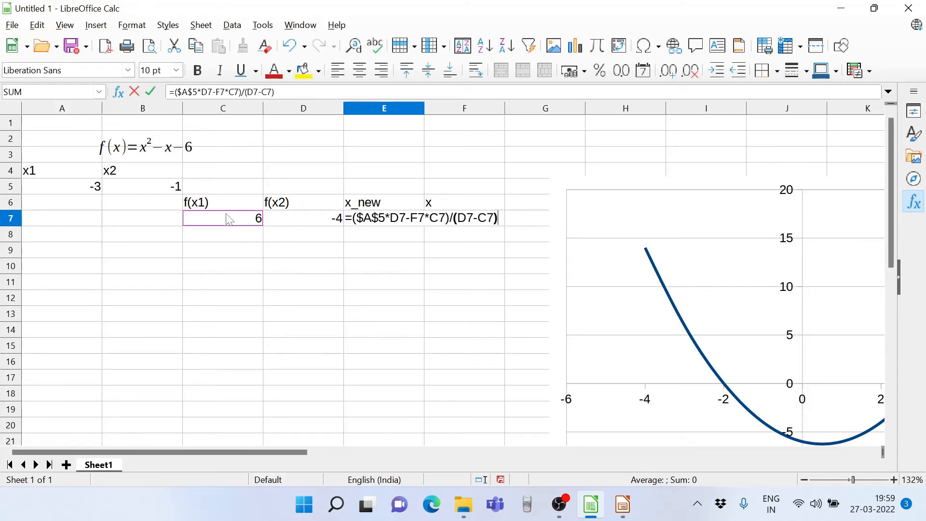
key("Return")
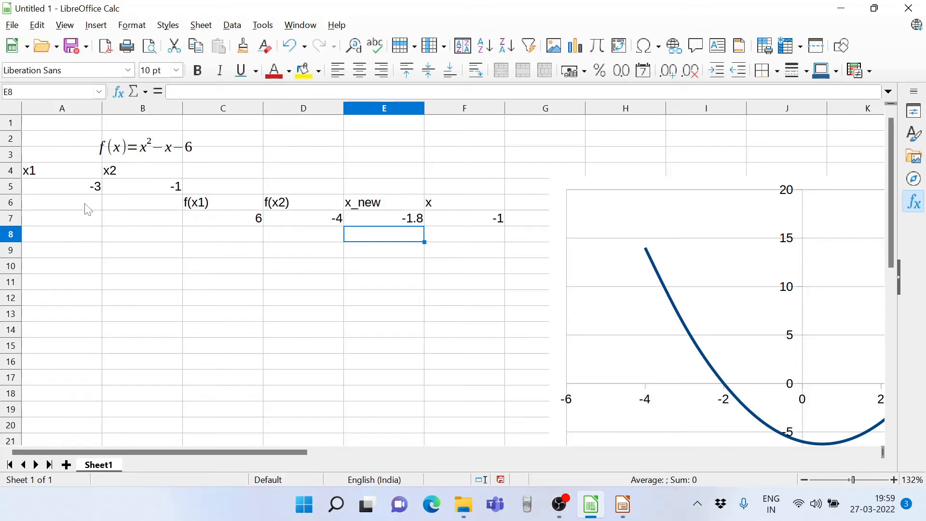
mouse_move(397, 220)
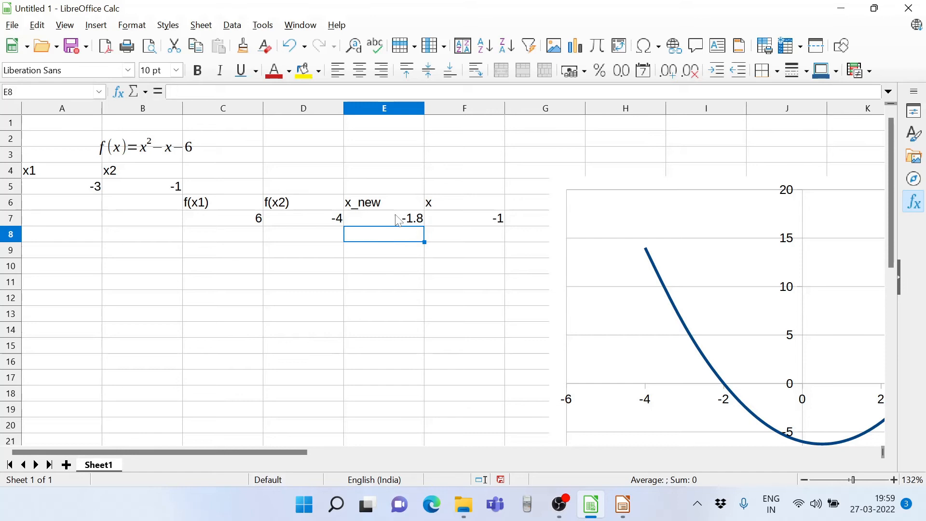
Link F8 to the previous x_new and copy row formulas down to row 14.
left_click(464, 234)
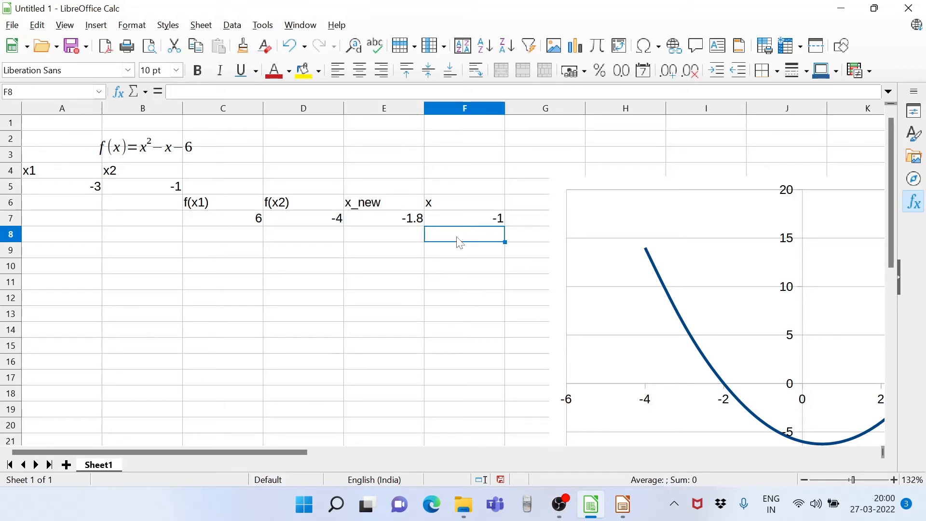
type("=")
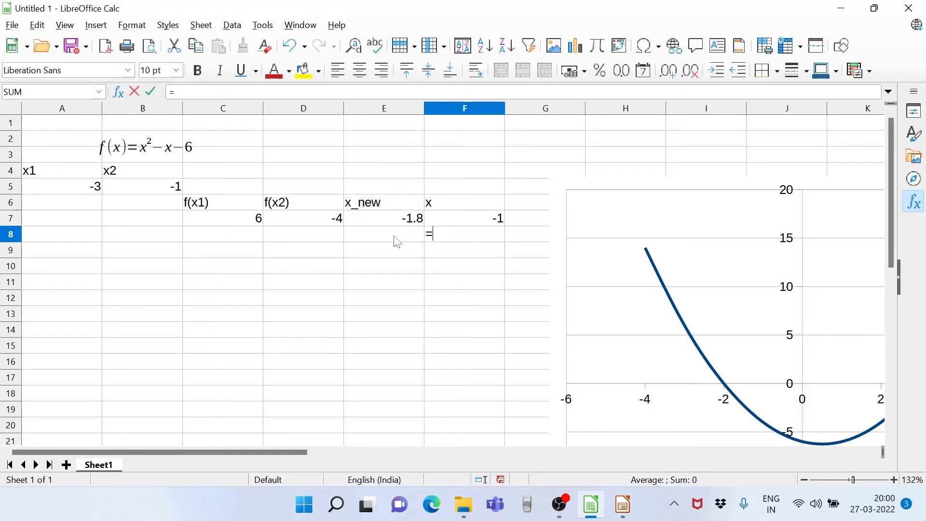
key("Return")
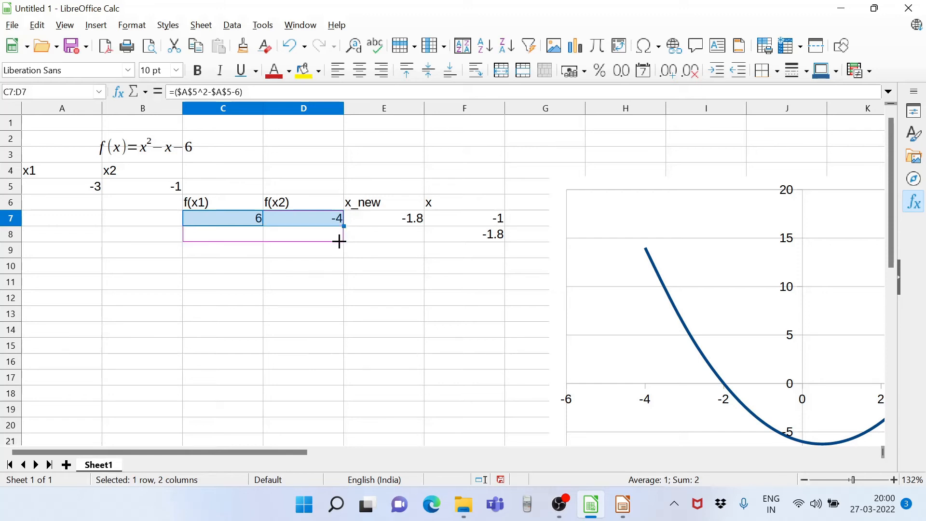
left_click_drag(340, 226, 339, 241)
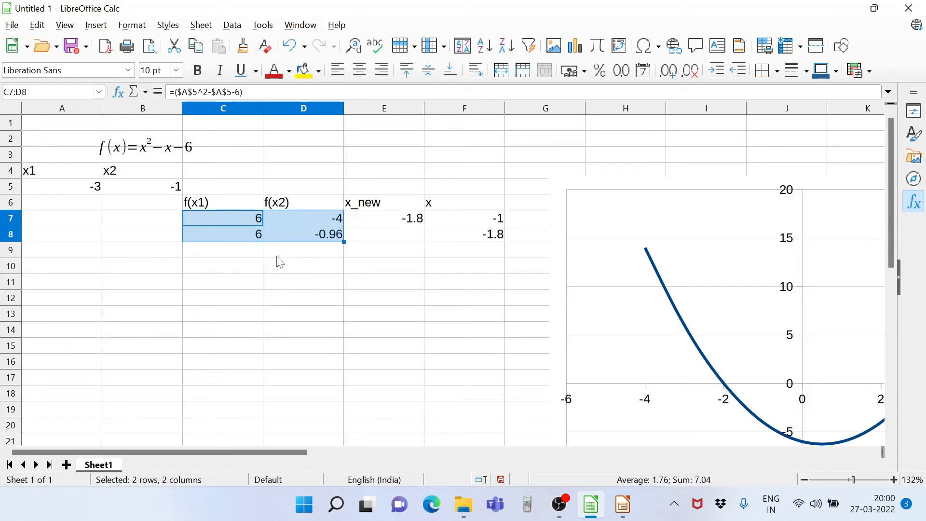
left_click(384, 218)
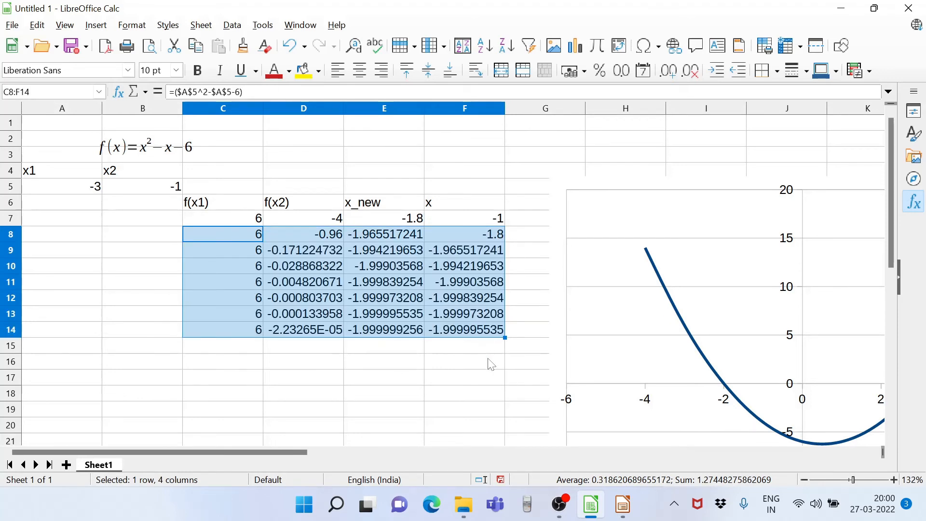
left_click(463, 377)
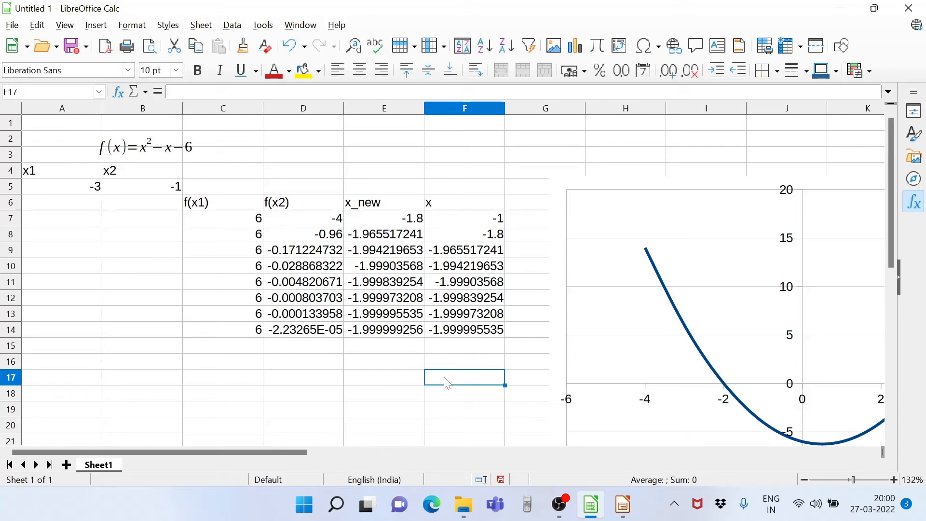
mouse_move(808, 314)
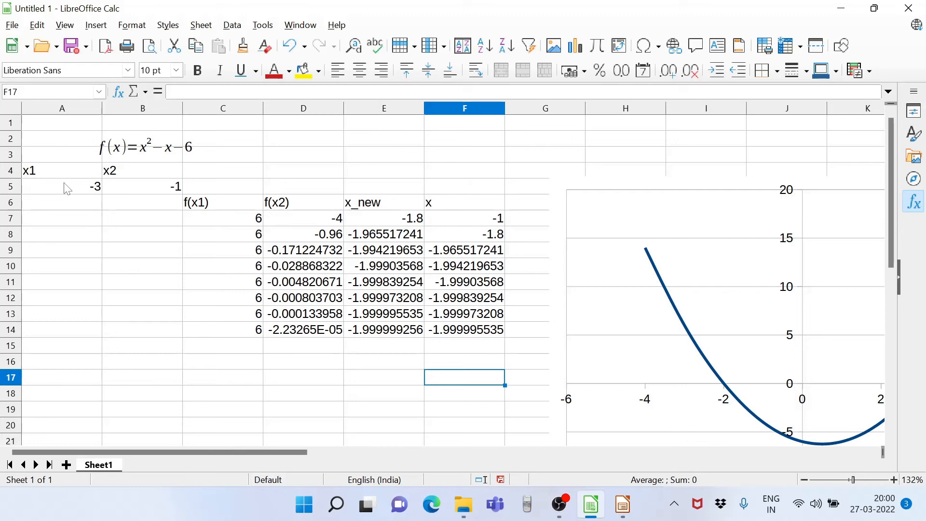
left_click(61, 186)
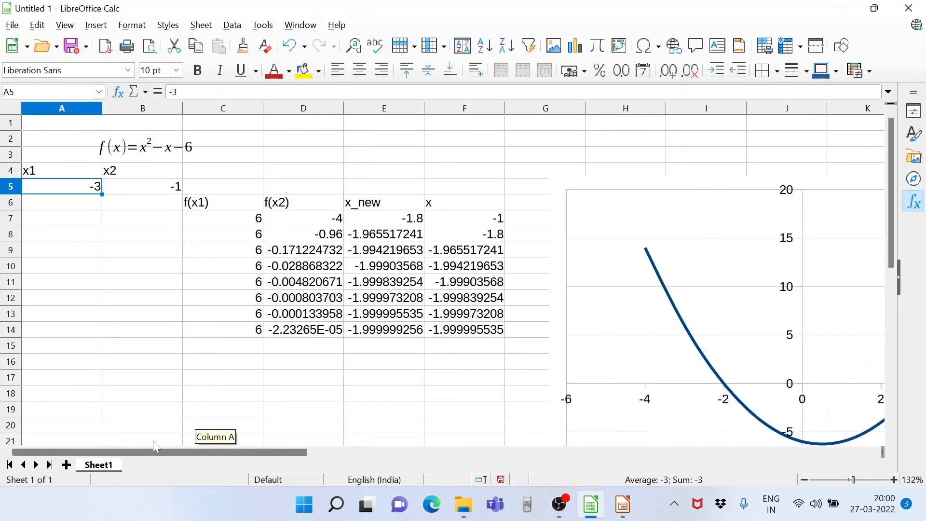
mouse_move(57, 187)
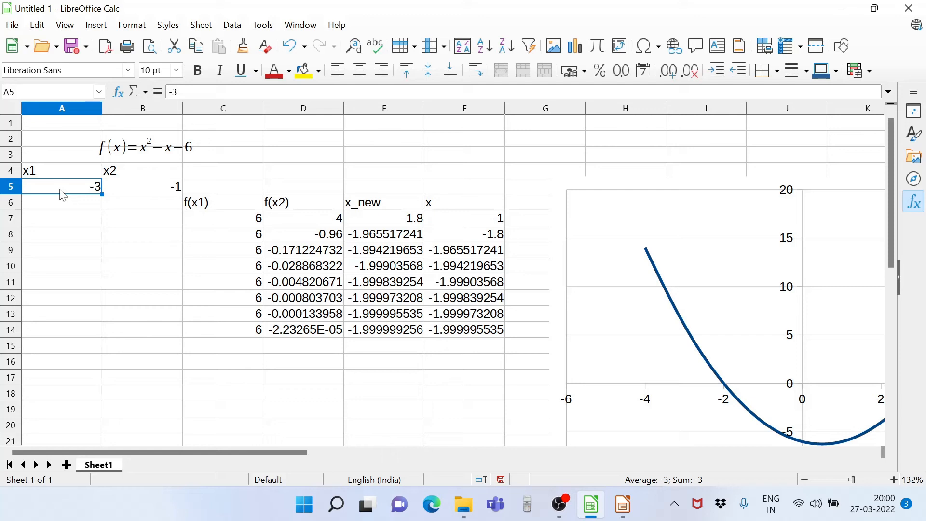
Change the starting values to x1 = 4 and x2 = 1.
type("4")
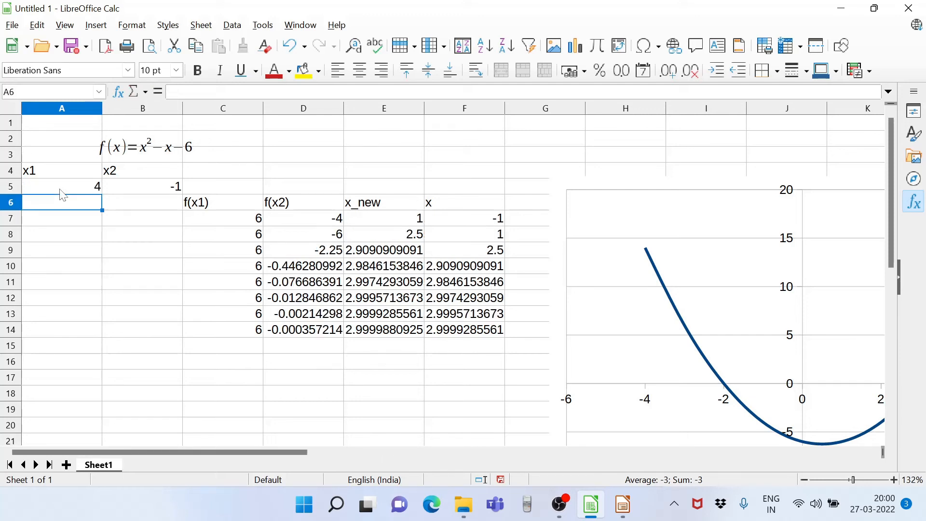
left_click(142, 186)
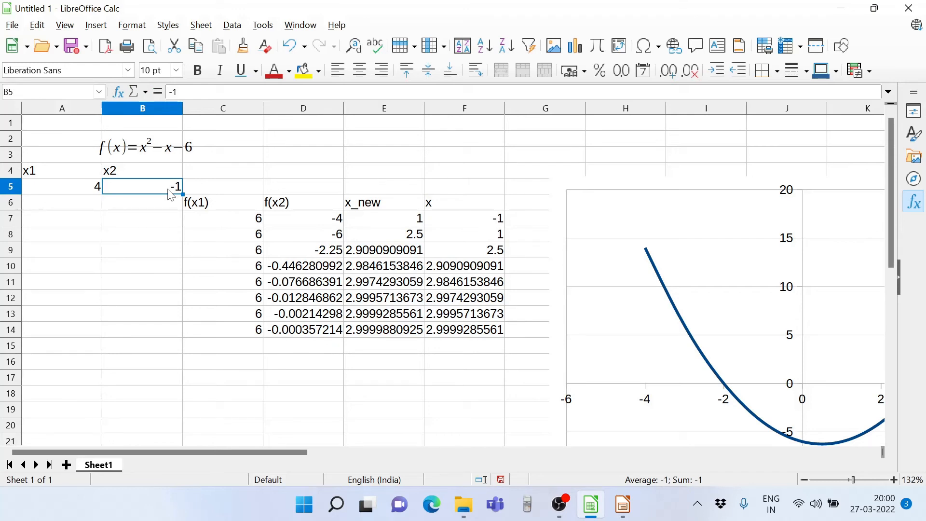
type("1")
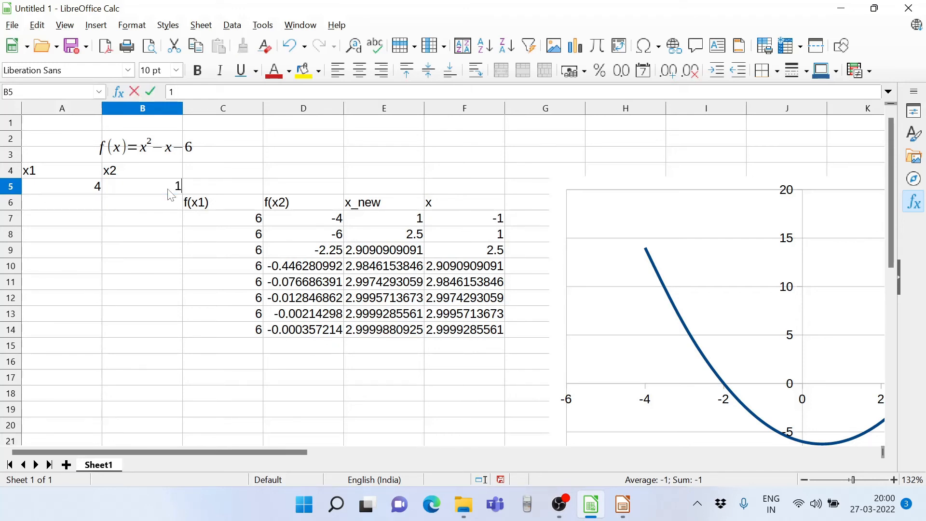
key("Return")
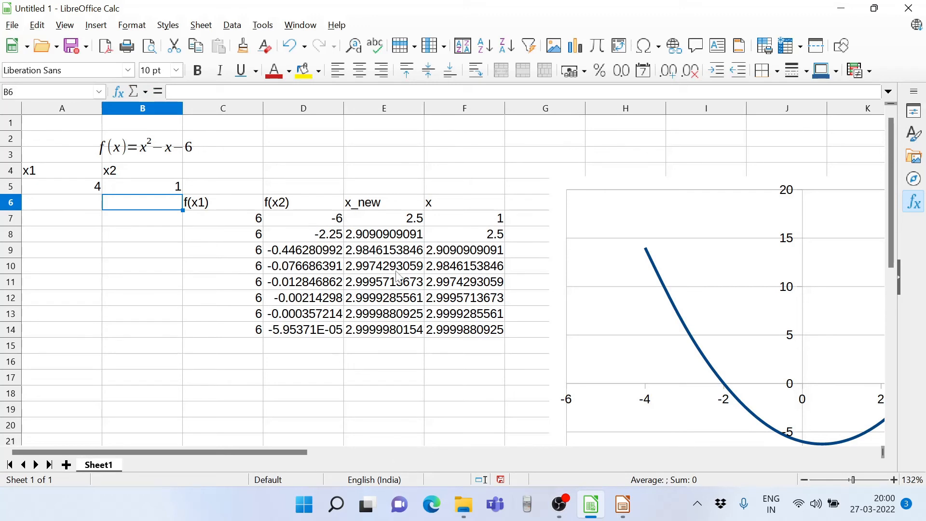
mouse_move(418, 302)
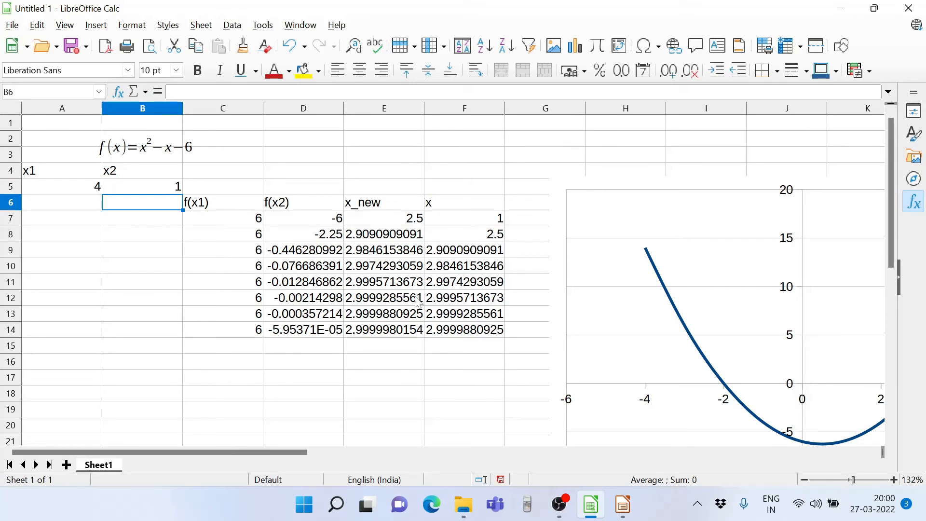
mouse_move(344, 370)
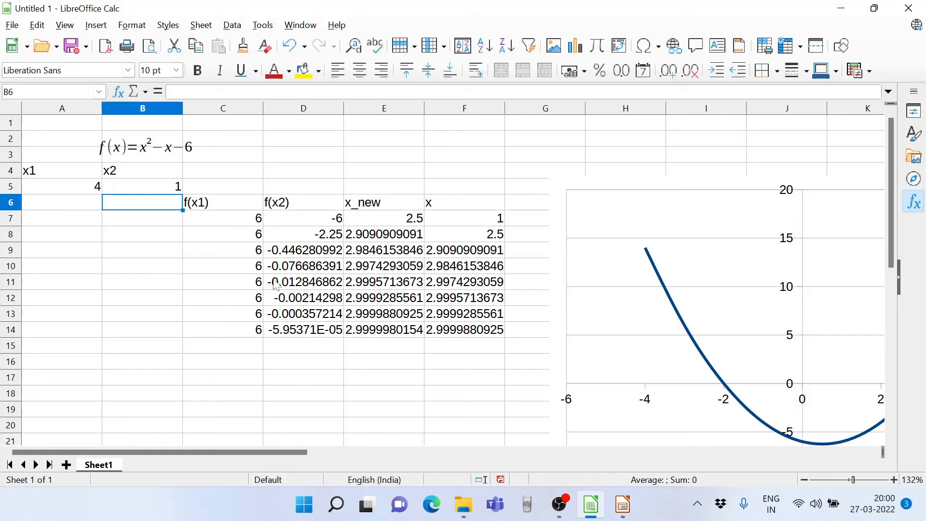
mouse_move(230, 452)
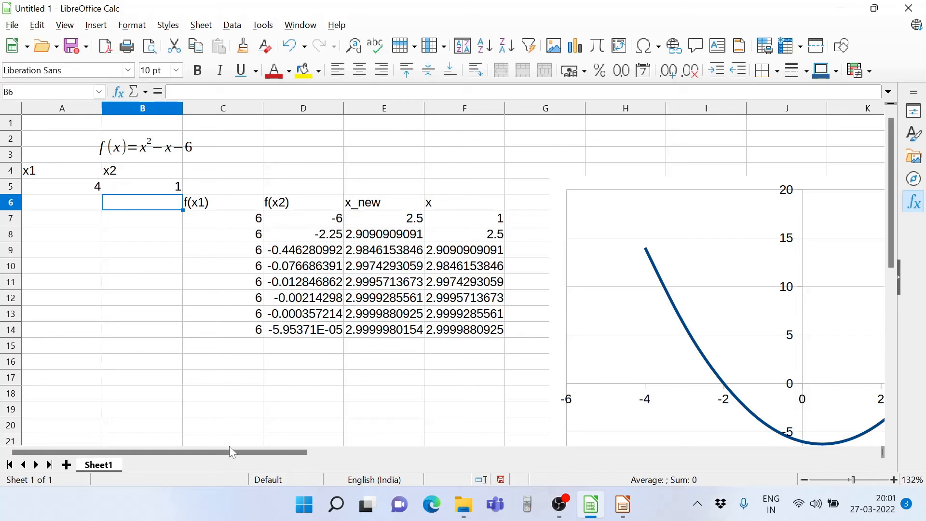
scroll("right", 3)
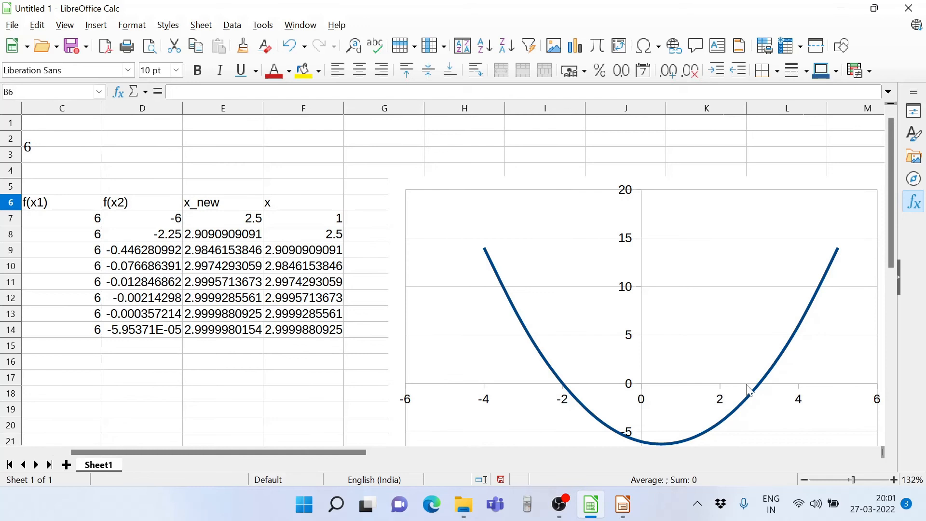
mouse_move(757, 395)
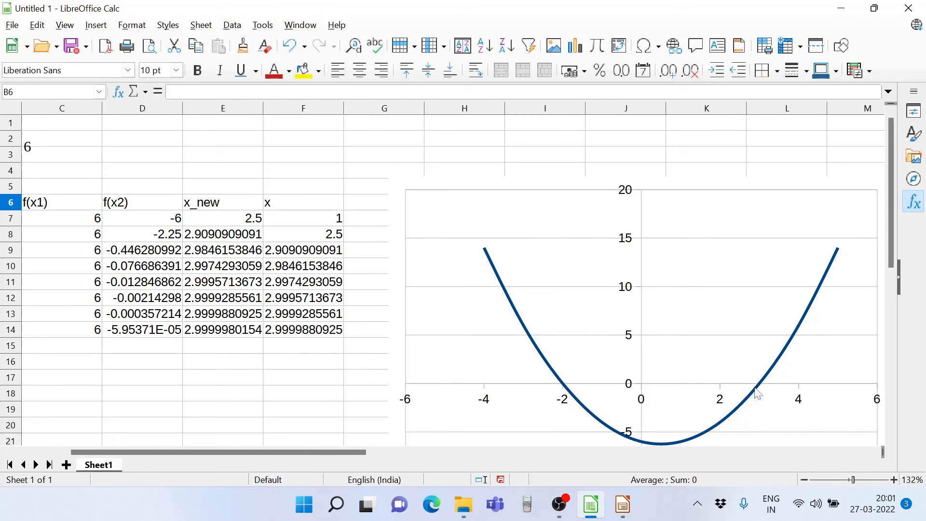
mouse_move(806, 391)
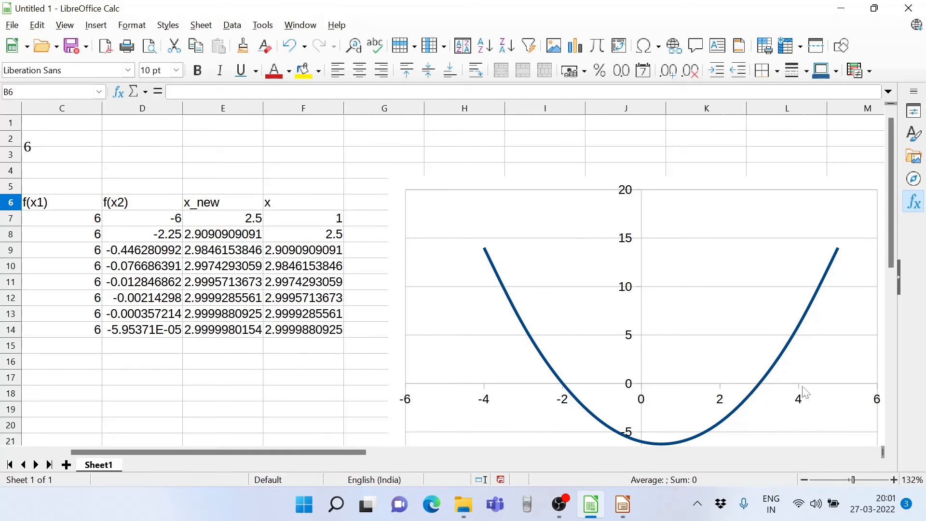
mouse_move(877, 391)
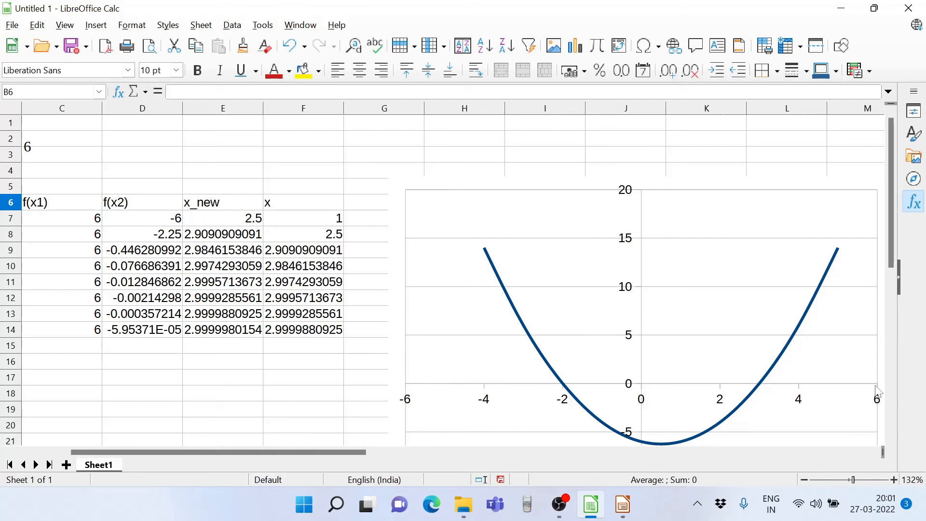
mouse_move(845, 307)
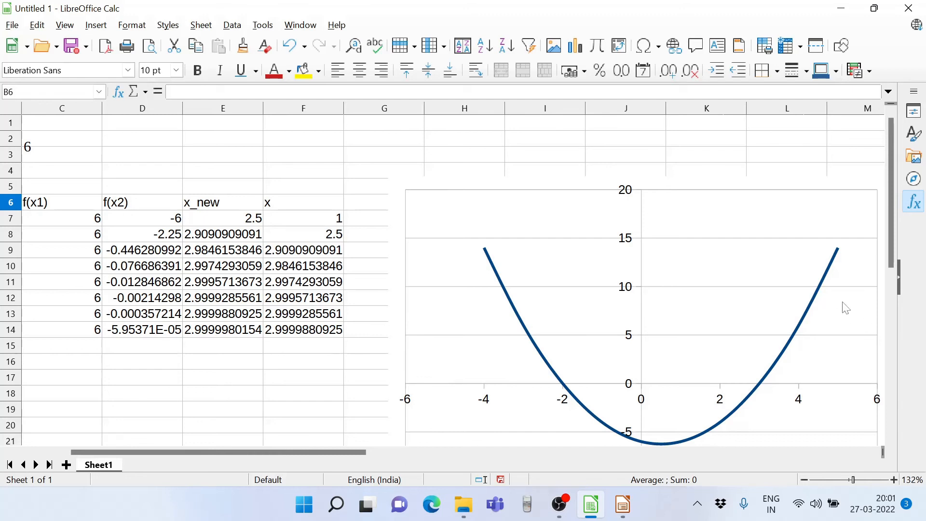
mouse_move(736, 327)
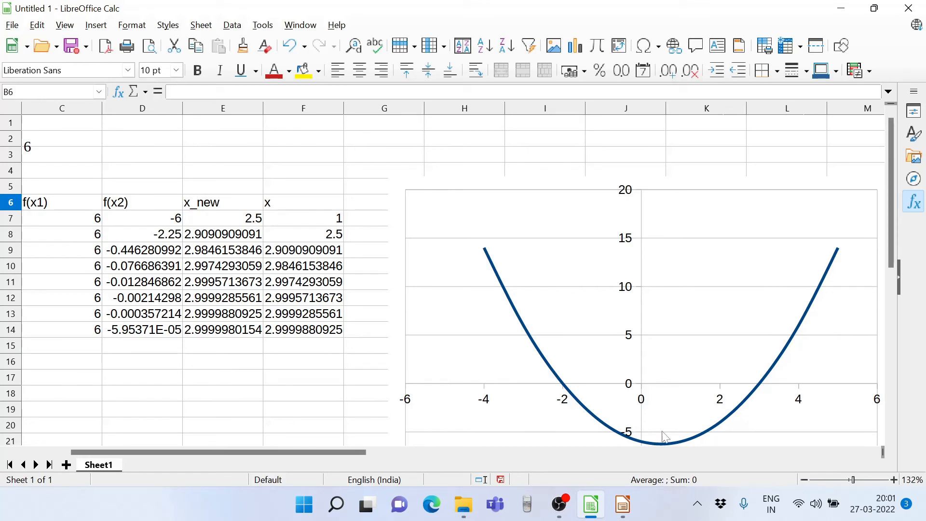
mouse_move(352, 442)
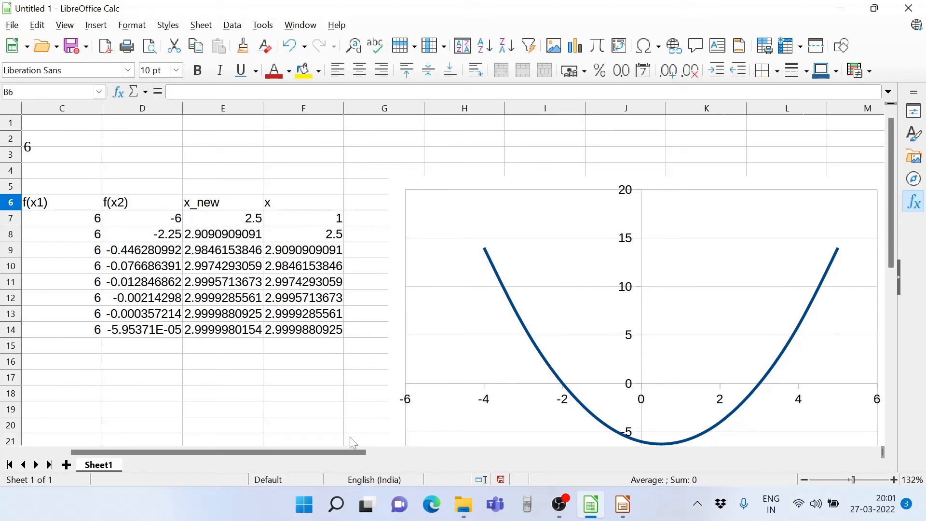
scroll("left", 3)
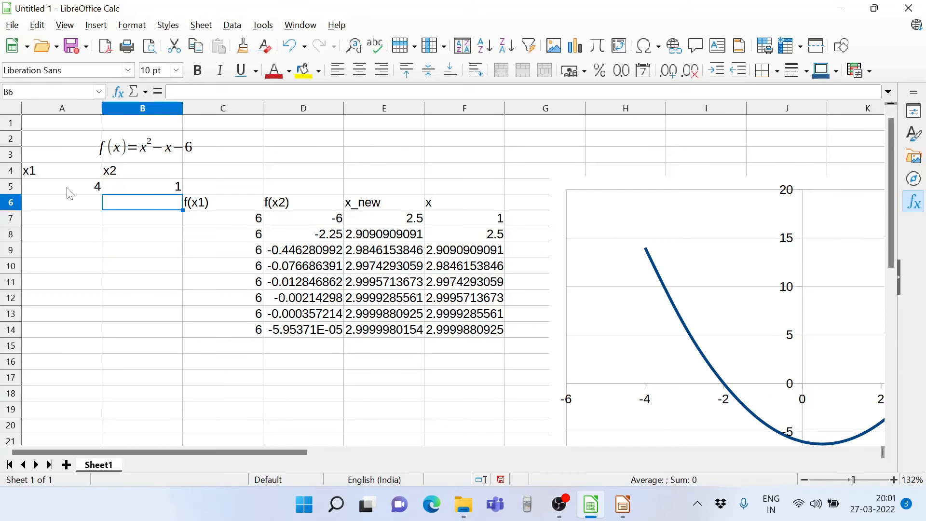
Enter 6 as the x1 starting value in A5.
left_click(61, 186)
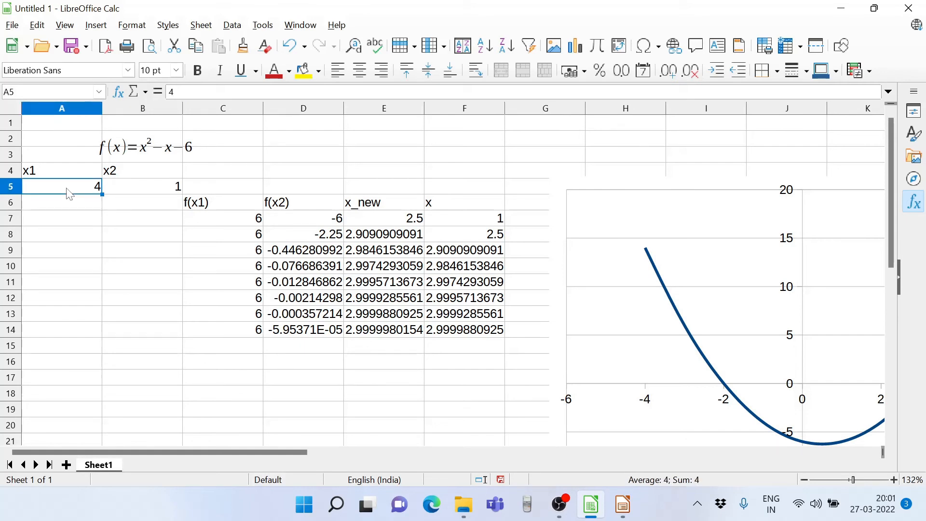
type("6")
left_click(142, 186)
type("4")
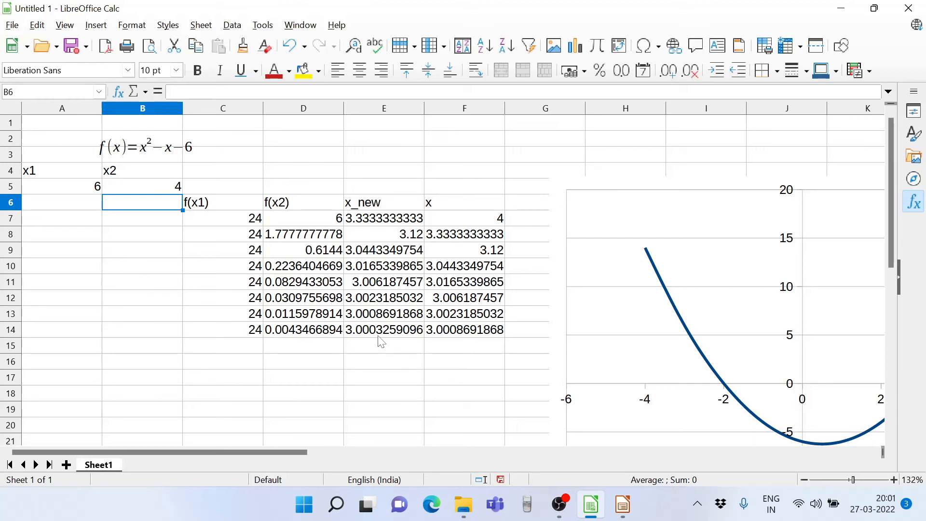
mouse_move(594, 361)
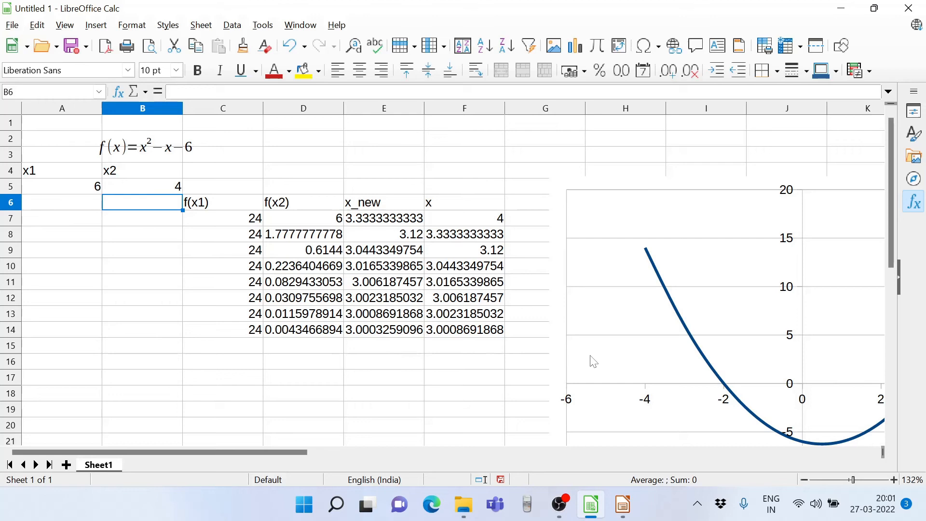
mouse_move(53, 188)
type("-6")
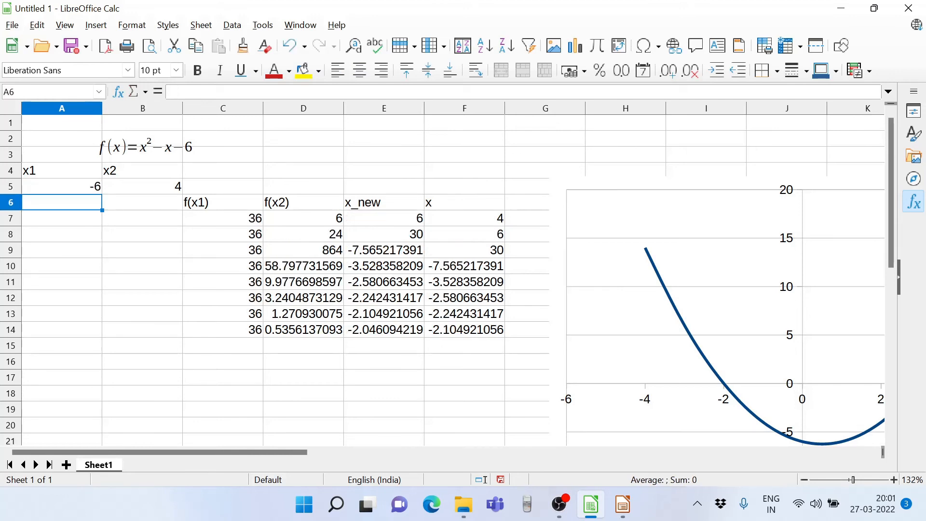
Select B5 to enter -4 as the x2 starting value.
left_click(142, 187)
type("-4")
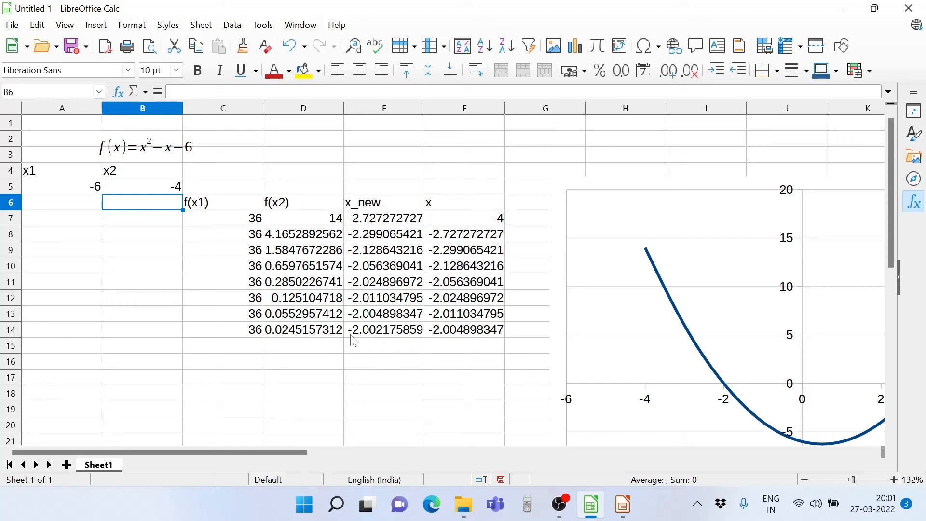
mouse_move(411, 356)
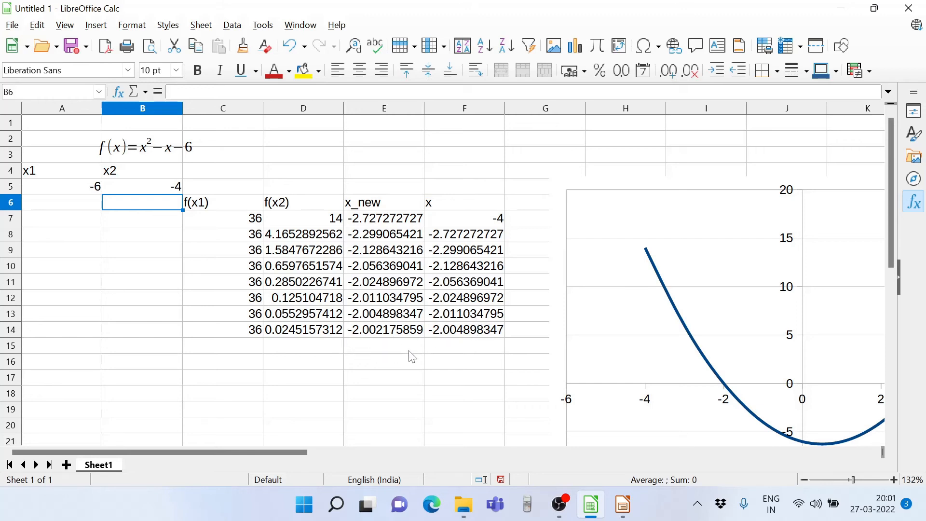
mouse_move(341, 329)
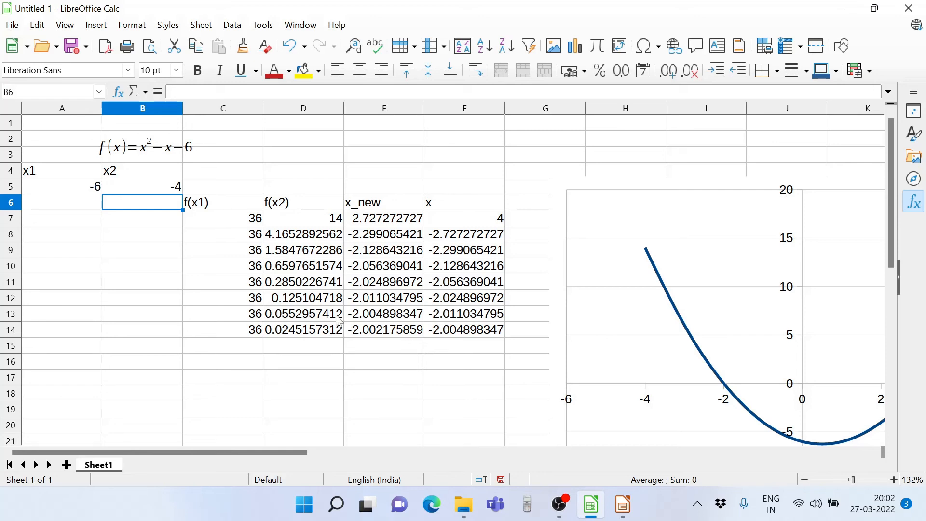
mouse_move(40, 195)
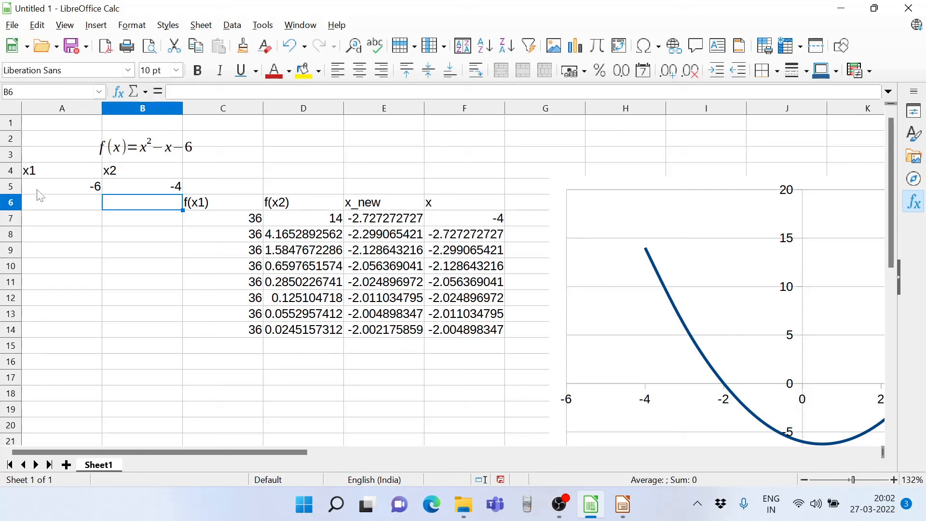
mouse_move(136, 189)
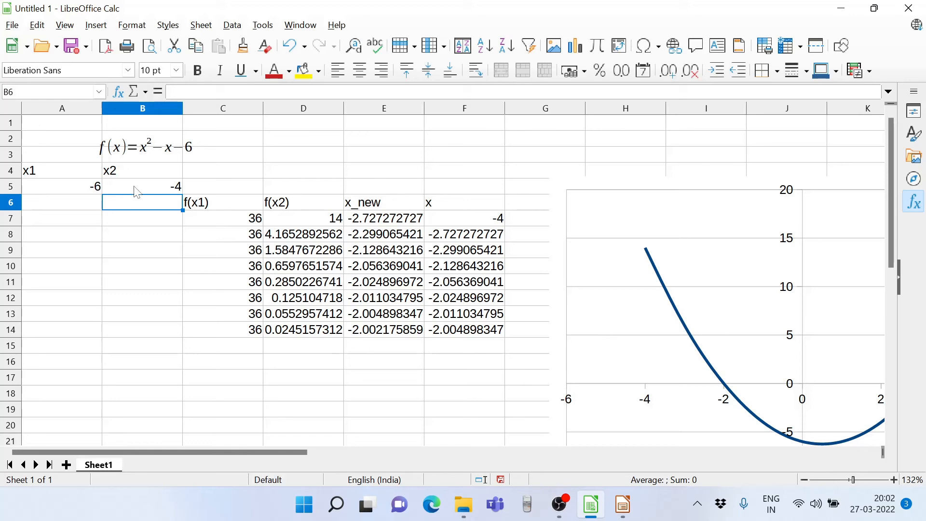
Select B5 to change the x2 starting value to 6.
left_click(142, 186)
type("6")
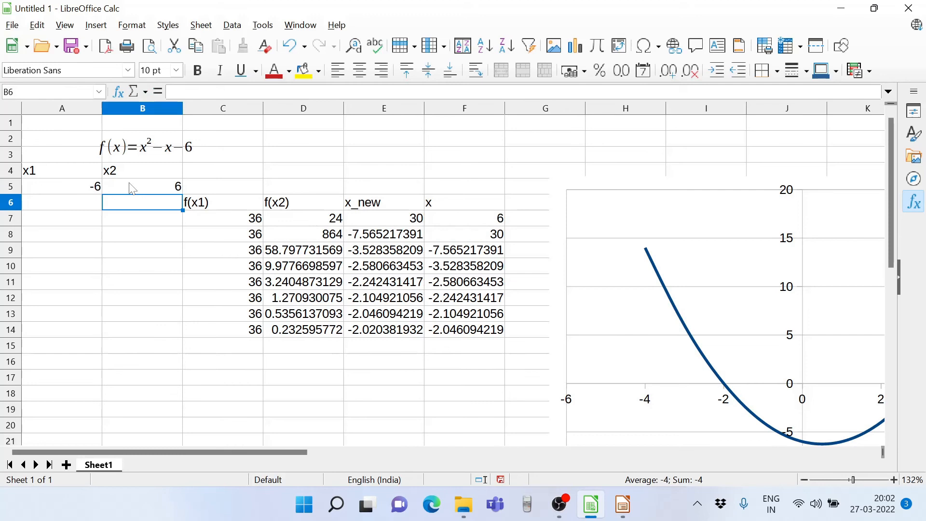
mouse_move(388, 342)
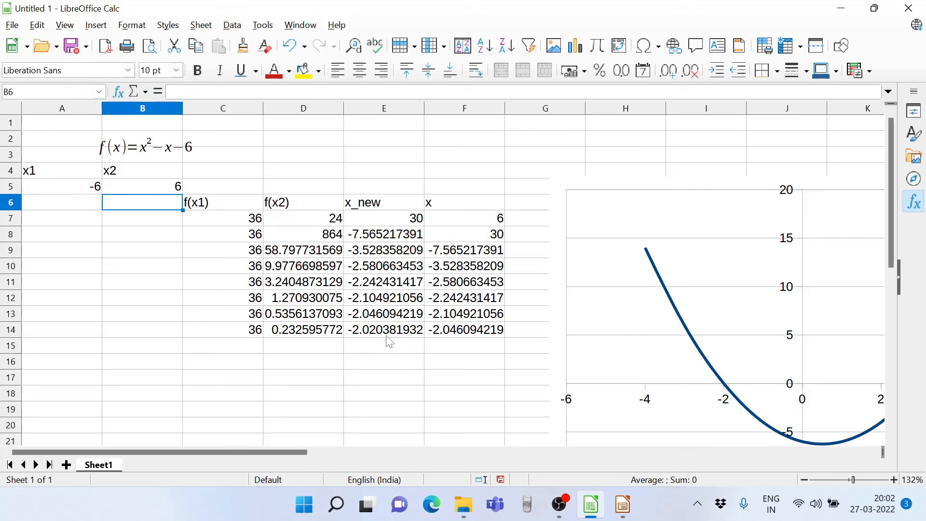
mouse_move(500, 332)
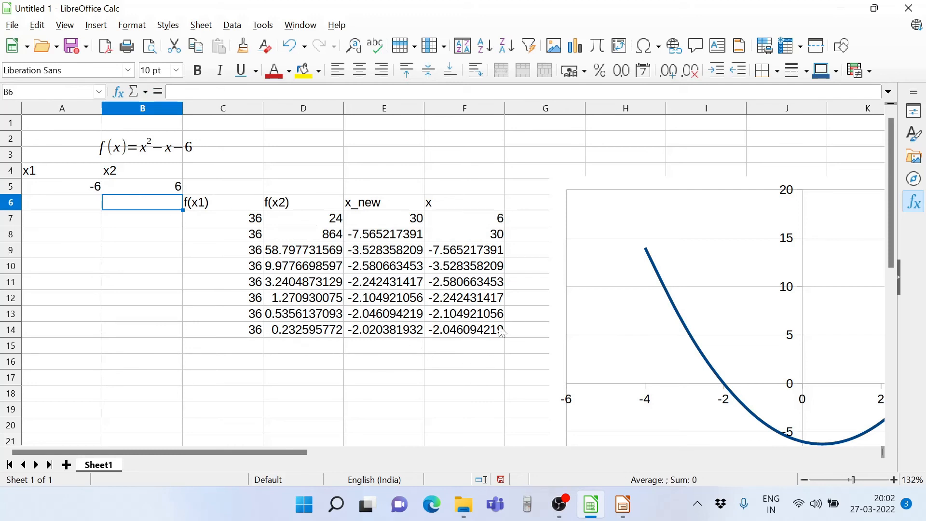
mouse_move(319, 347)
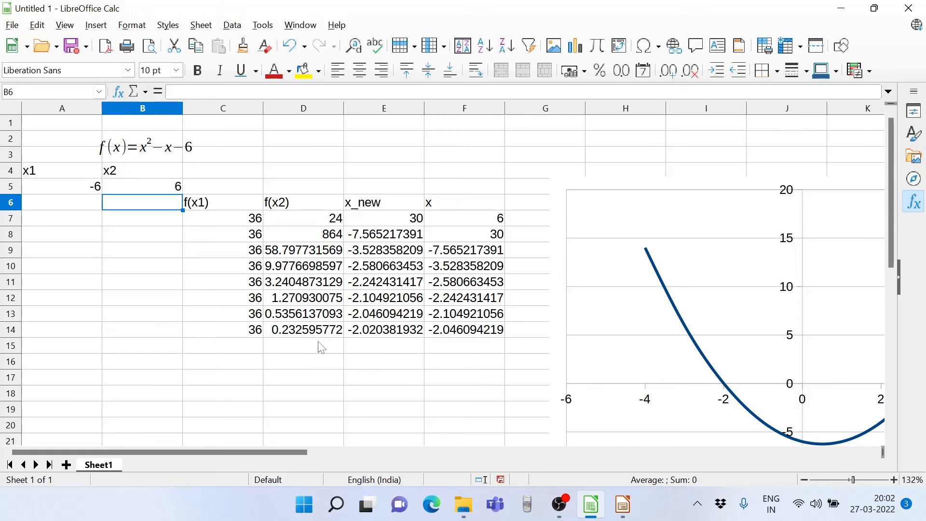
mouse_move(179, 195)
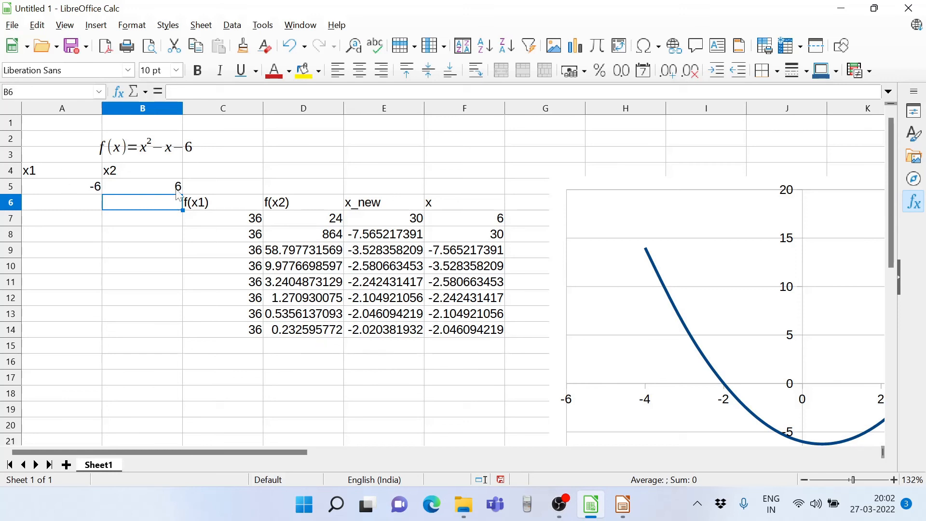
mouse_move(89, 208)
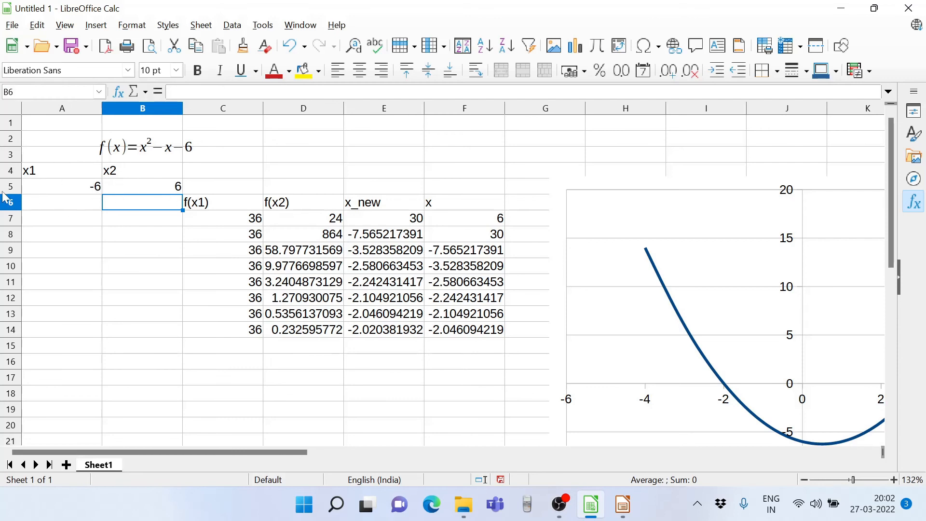
mouse_move(54, 220)
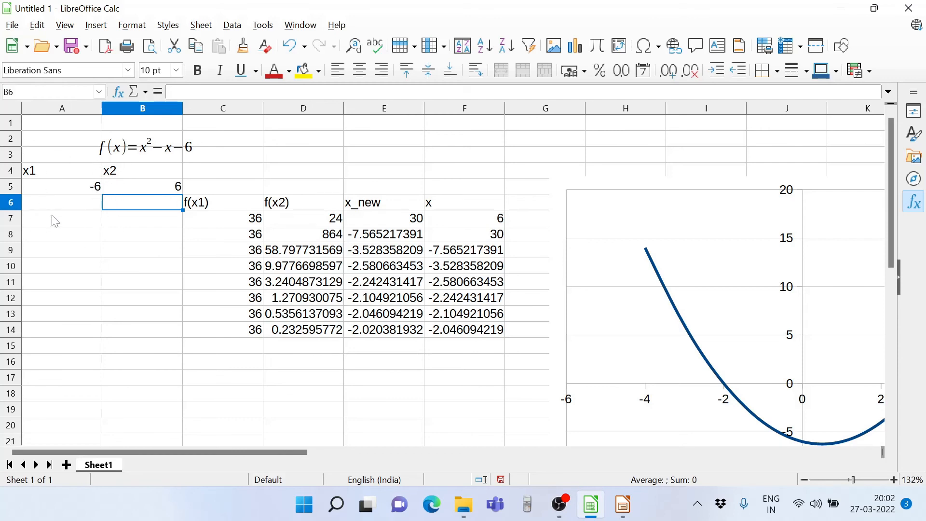
mouse_move(71, 195)
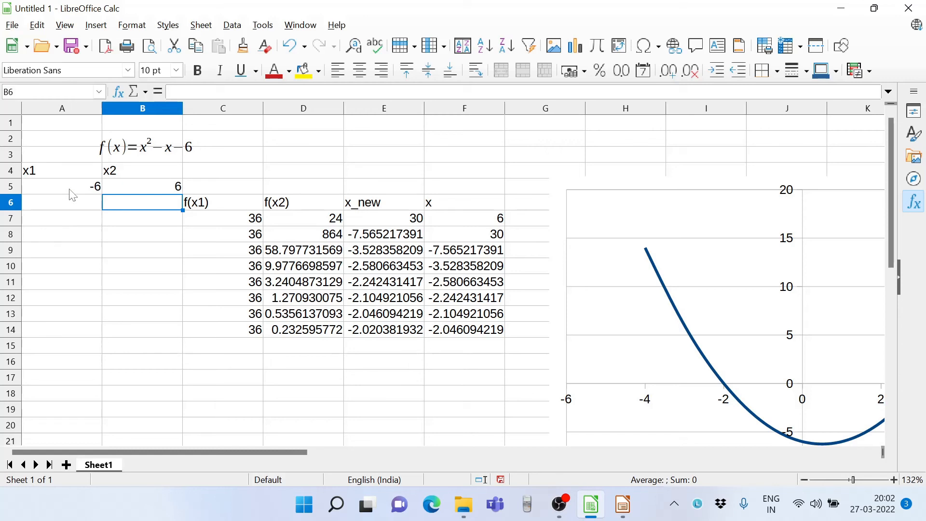
Set x1 in A5 to 6 and move to B5 for x2.
left_click(61, 186)
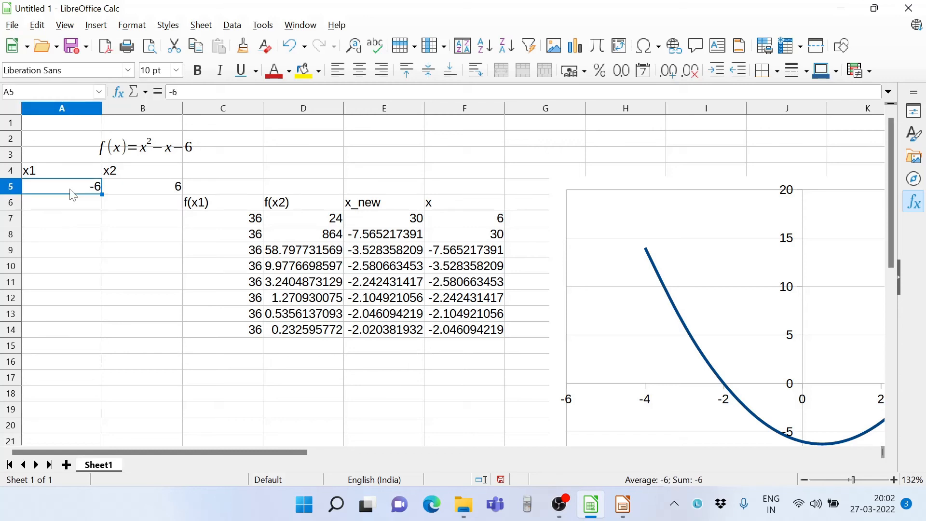
type("6")
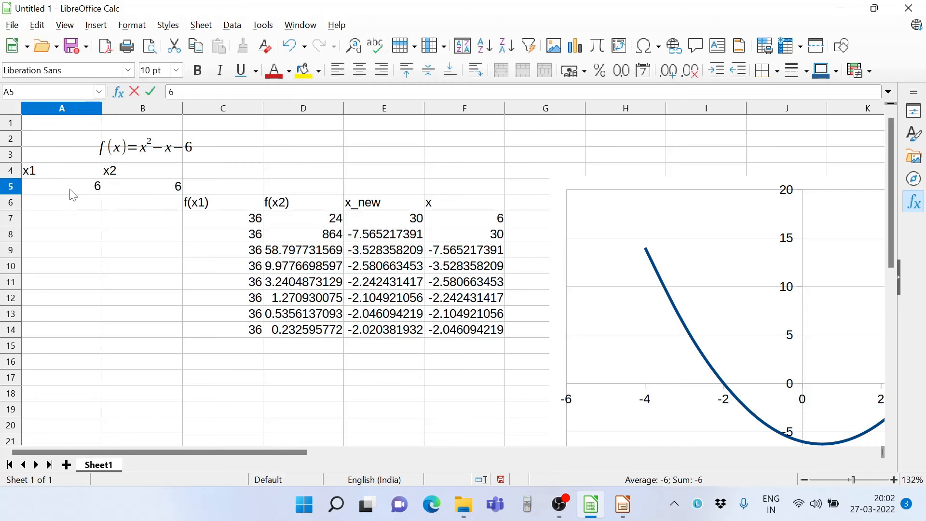
left_click(142, 187)
type("0")
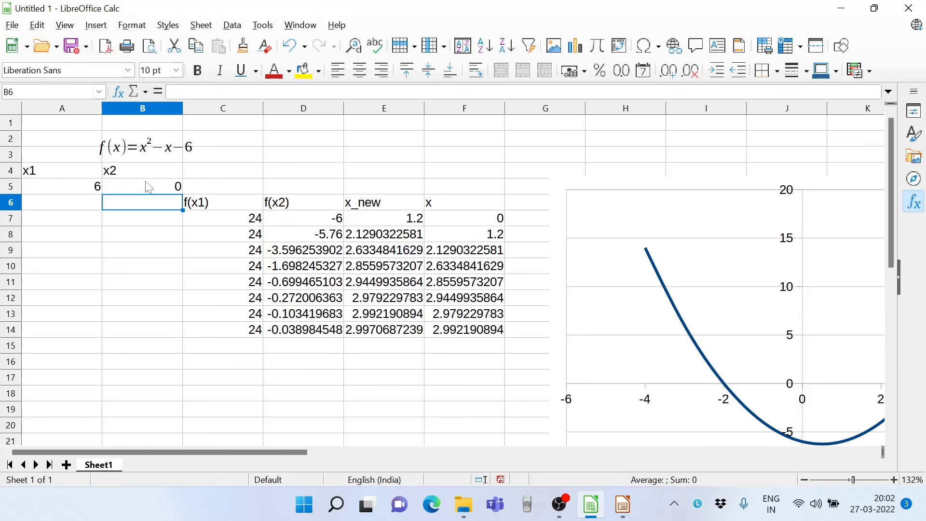
mouse_move(171, 201)
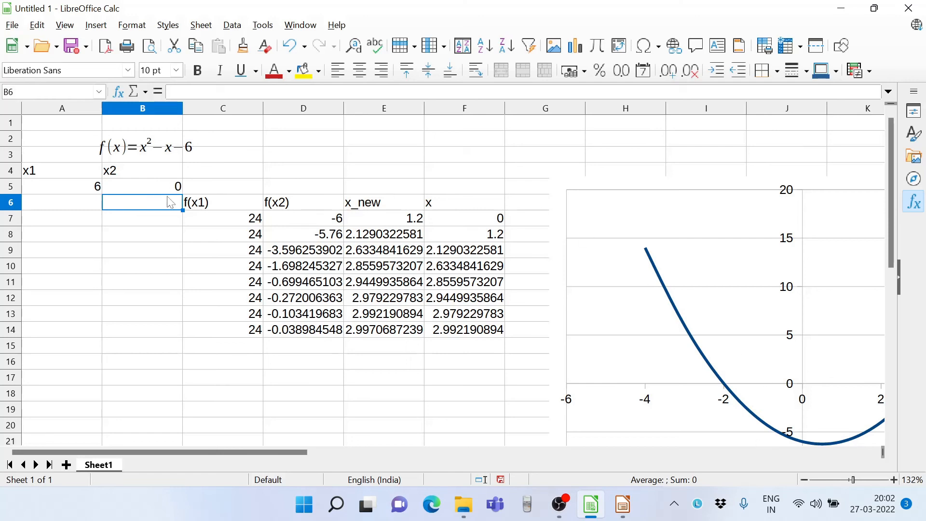
mouse_move(211, 202)
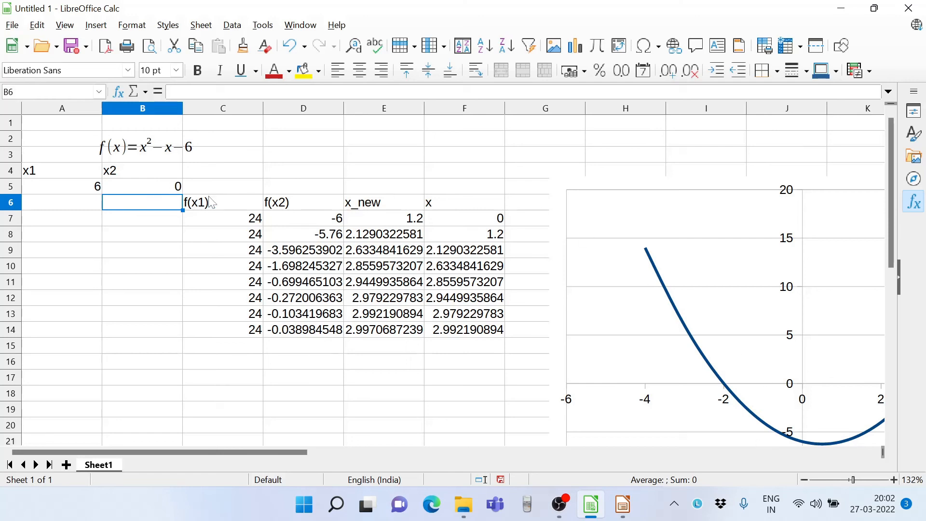
mouse_move(273, 345)
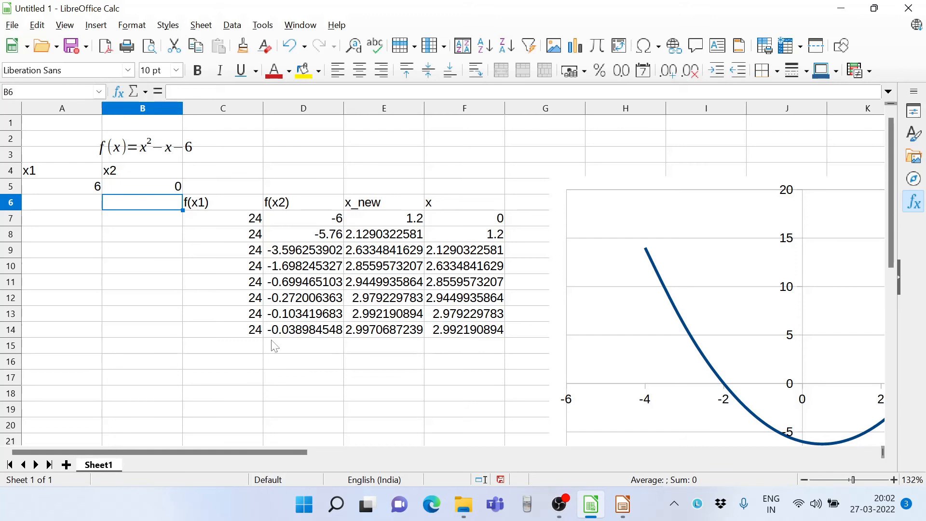
mouse_move(397, 356)
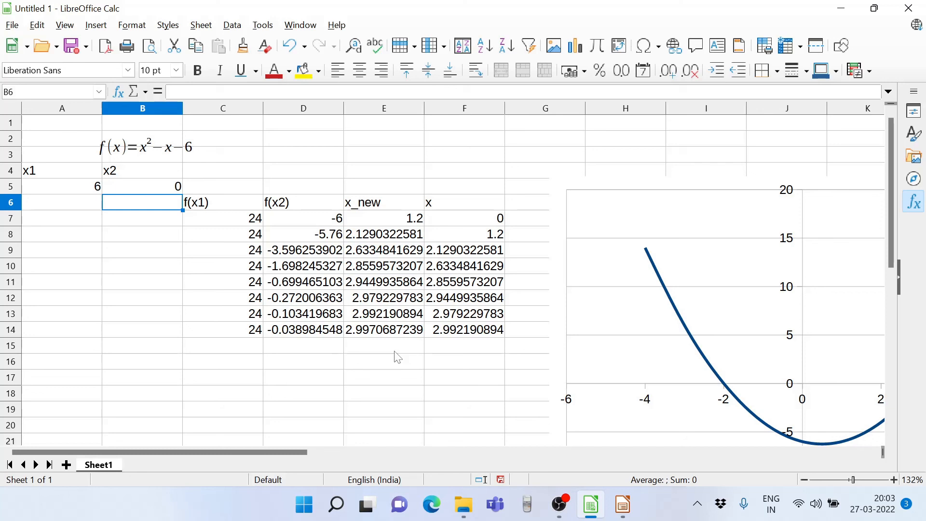
mouse_move(88, 237)
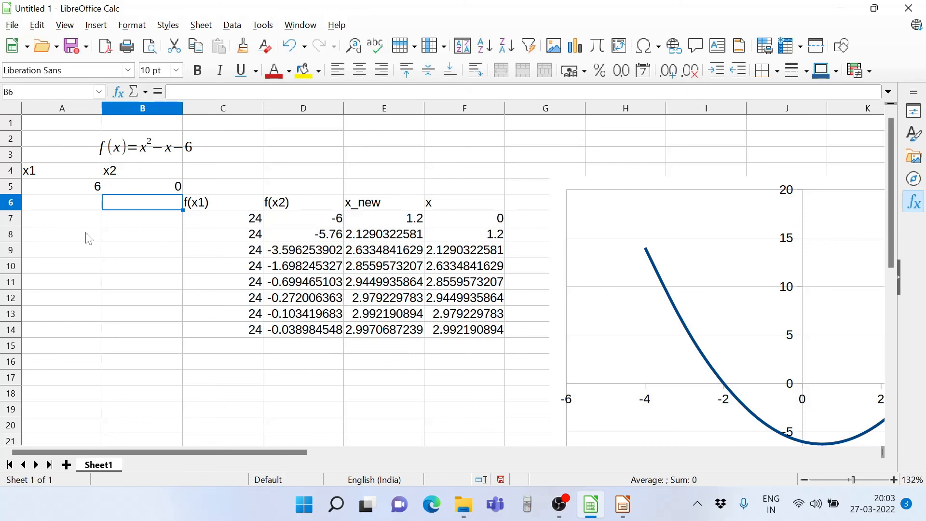
mouse_move(156, 222)
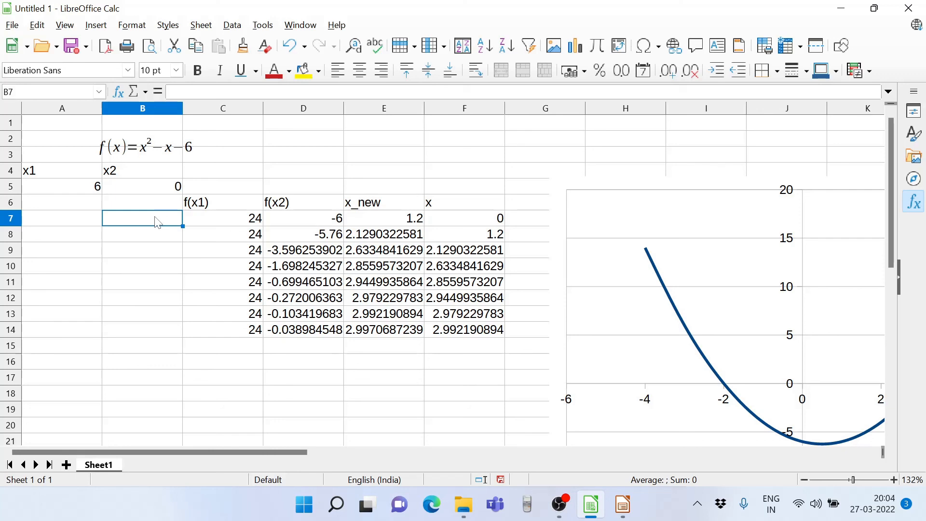
mouse_move(199, 330)
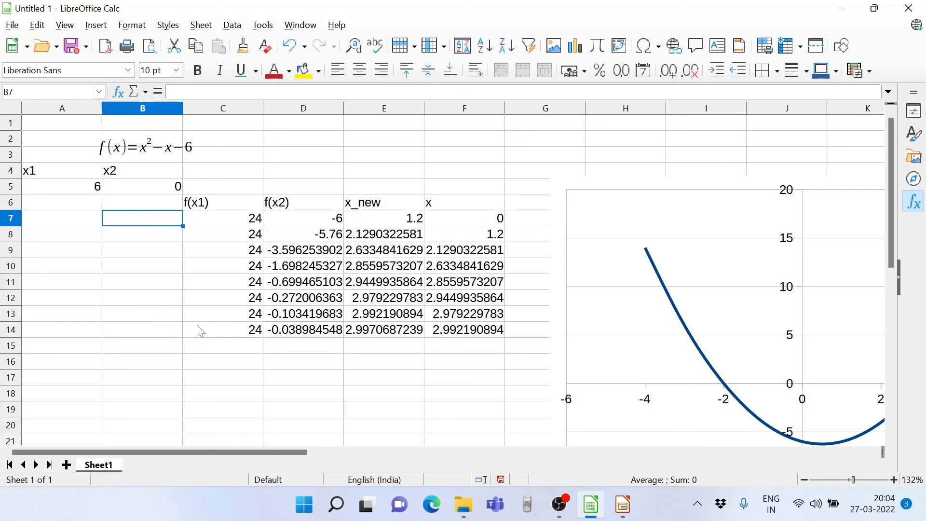
mouse_move(142, 236)
type("2")
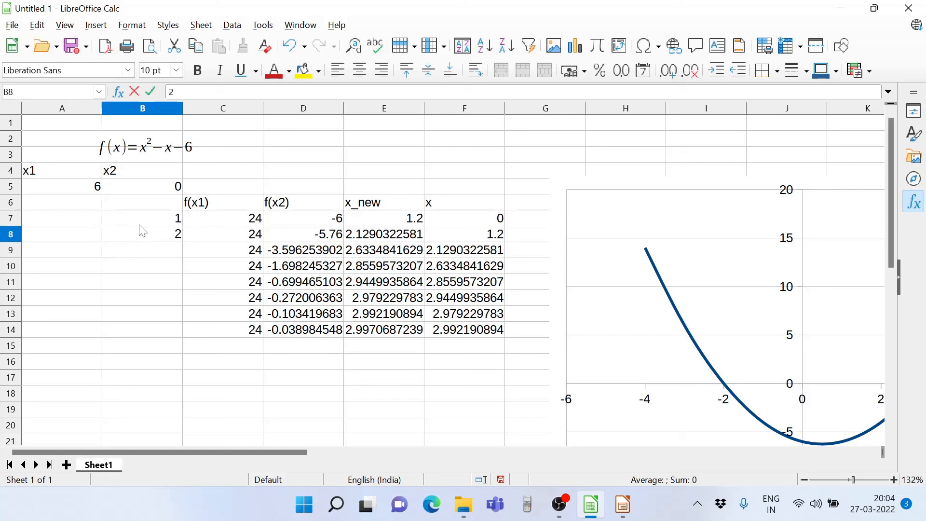
Fill iteration numbers 1–8 down B7:B14.
left_click(142, 218)
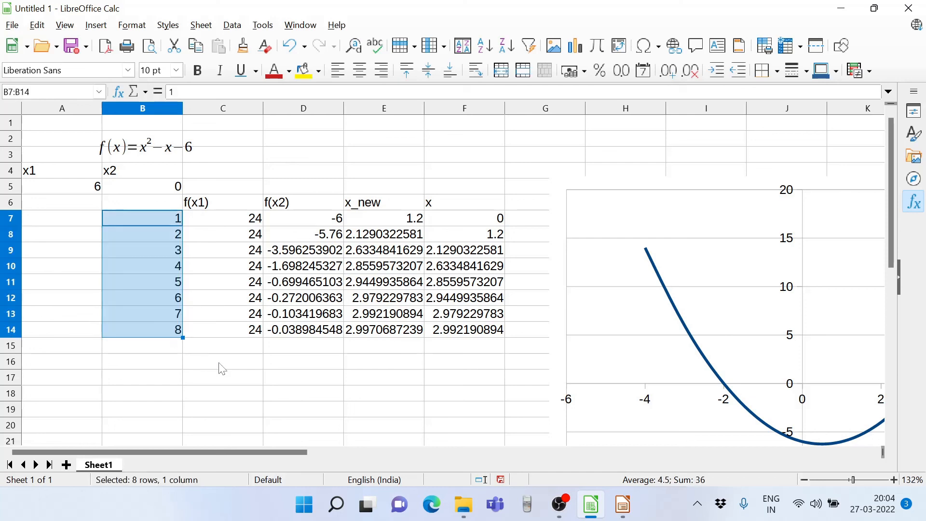
left_click(223, 362)
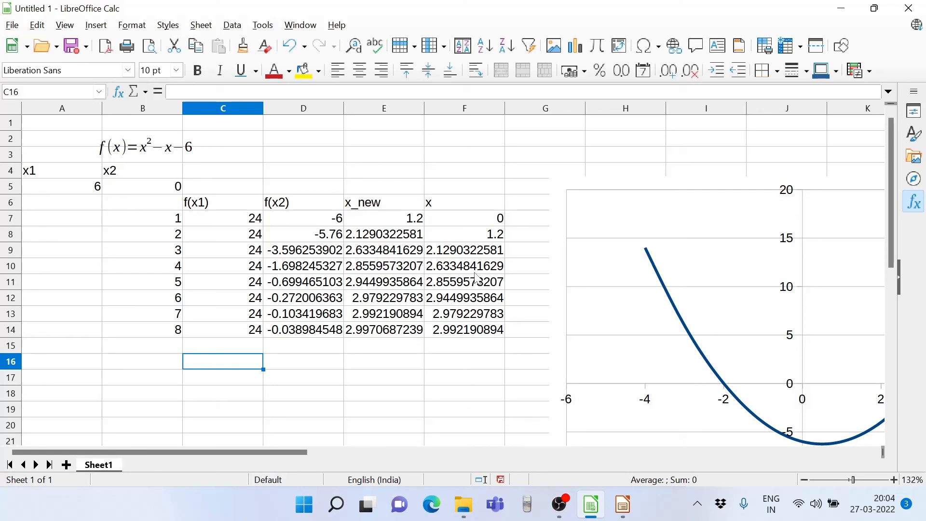
mouse_move(621, 248)
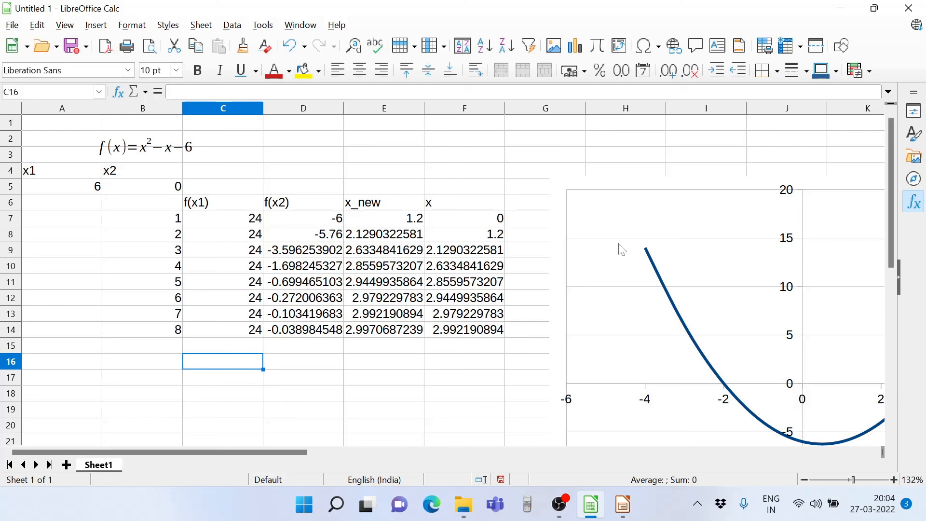